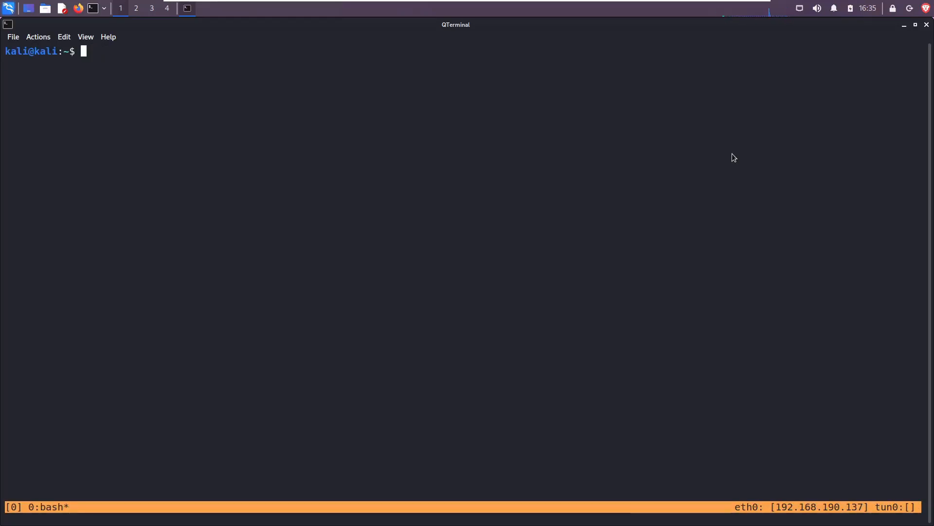
Change into yt/code and open a new hello.c file in vim.
text(cd yt/code)
text(vim he)
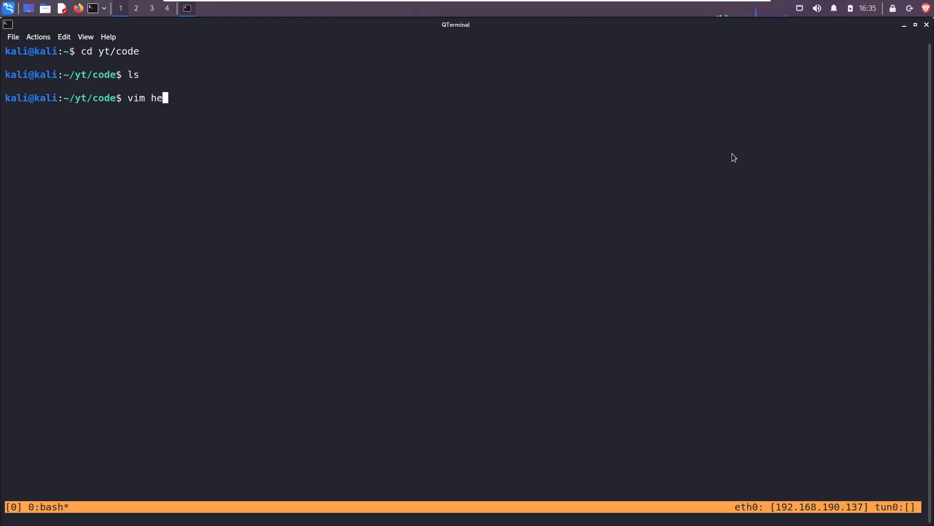
text(llo.c)
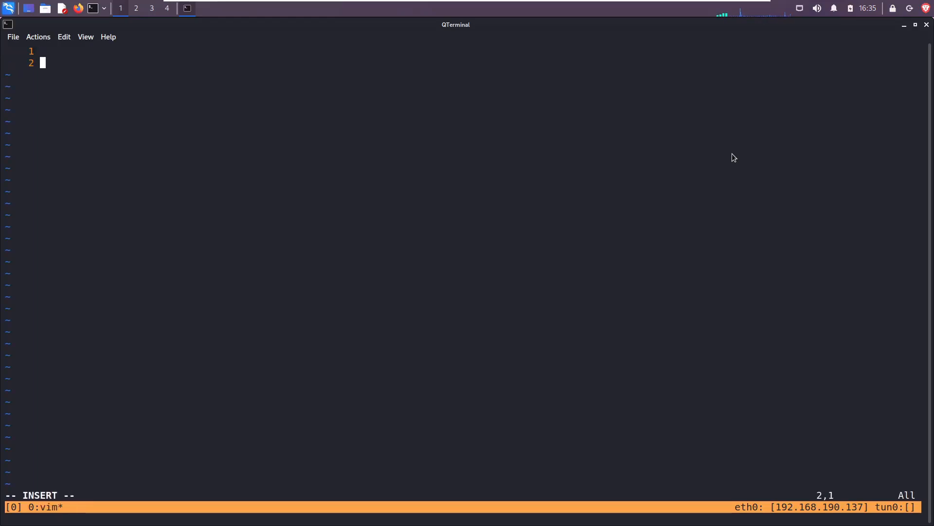
Type int main() with printf("Hello world!\n") and return 0, then leave insert mode.
text(int main() {)
text(pr)
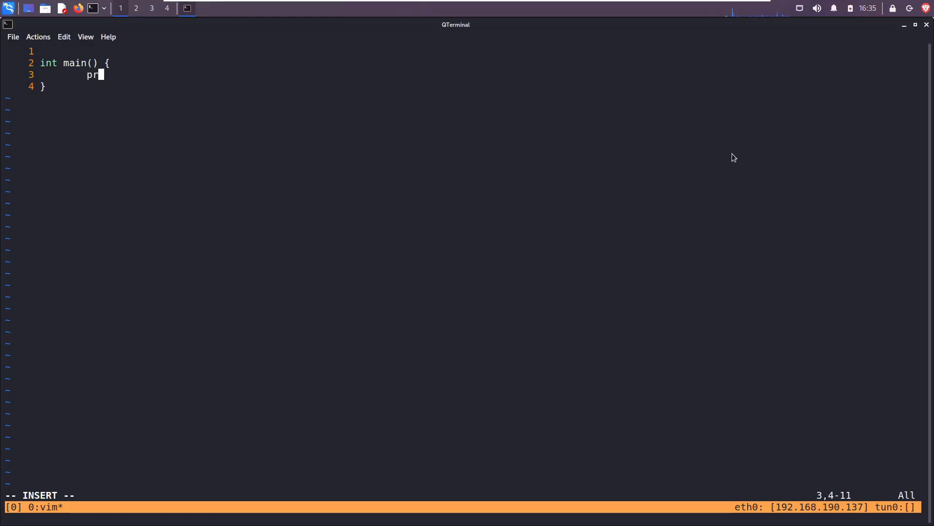
text(intf(")
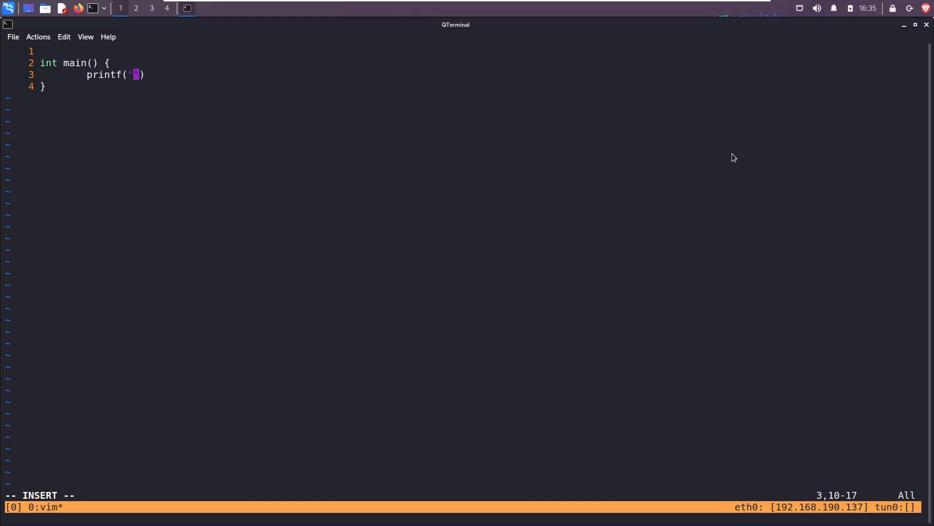
text(Hellow)
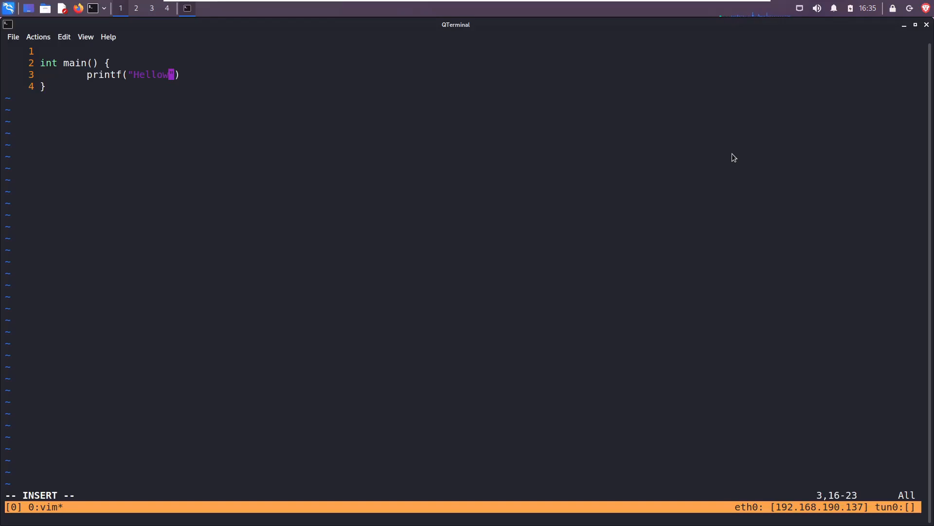
text(world)
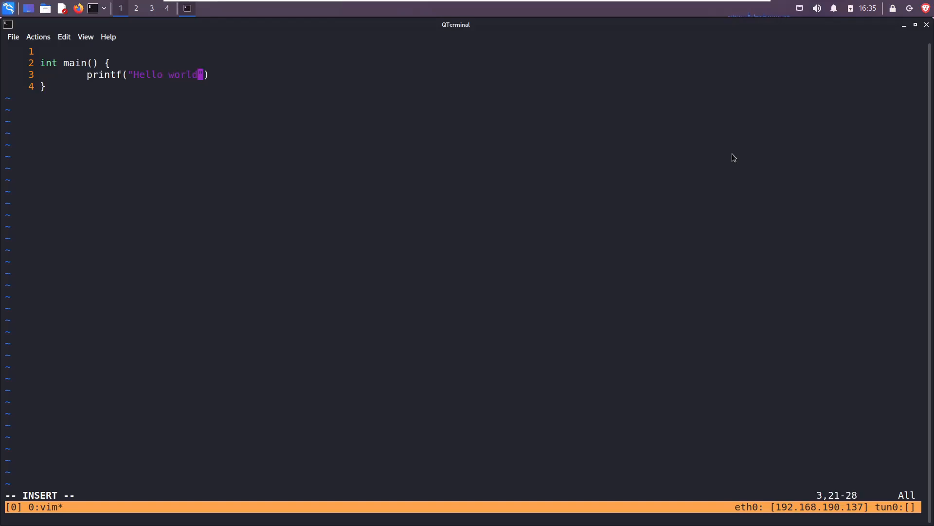
text(!\n)
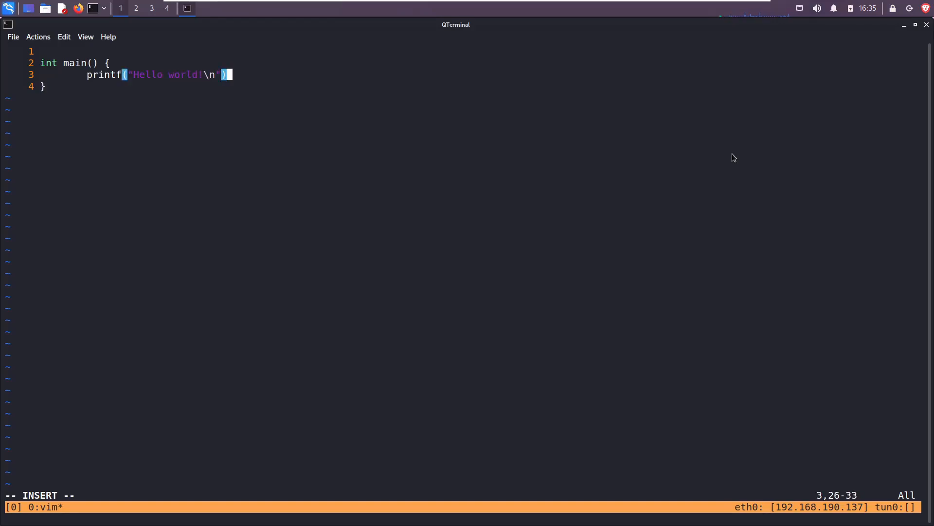
text();)
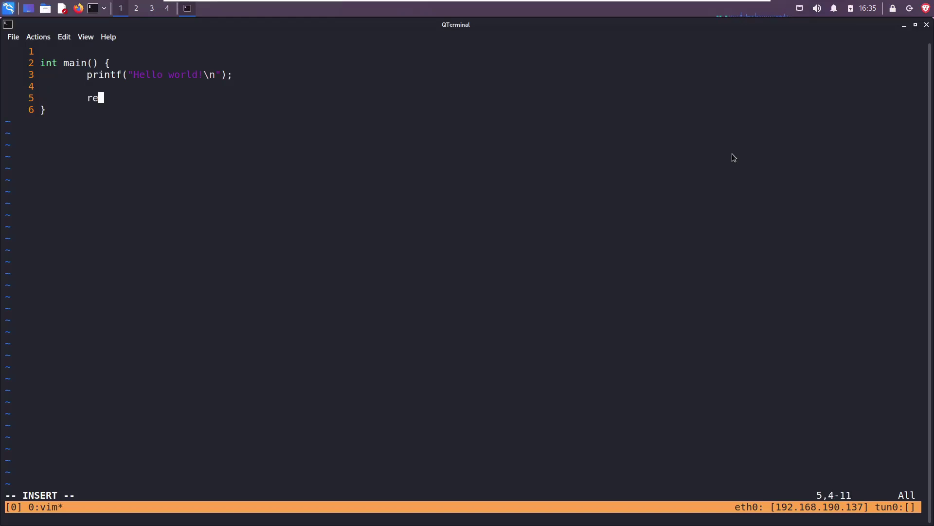
text(turn 0;)
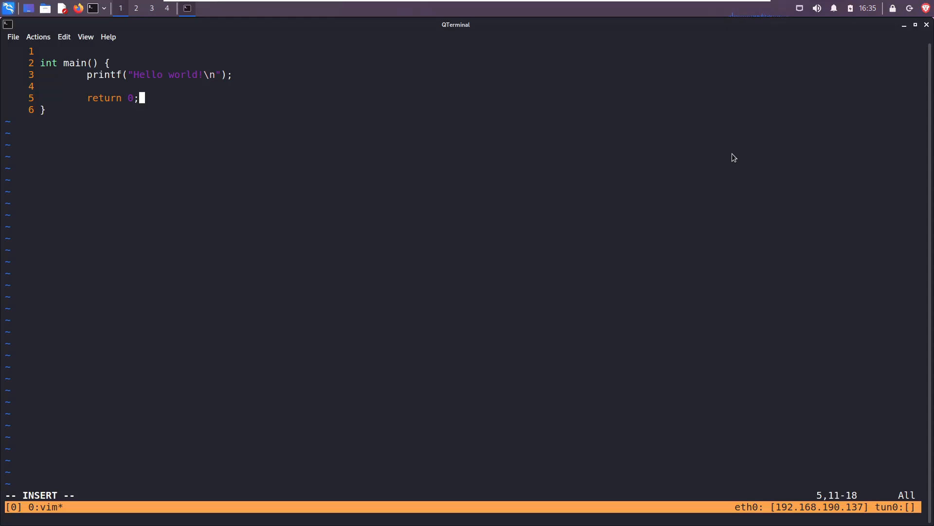
key(Escape)
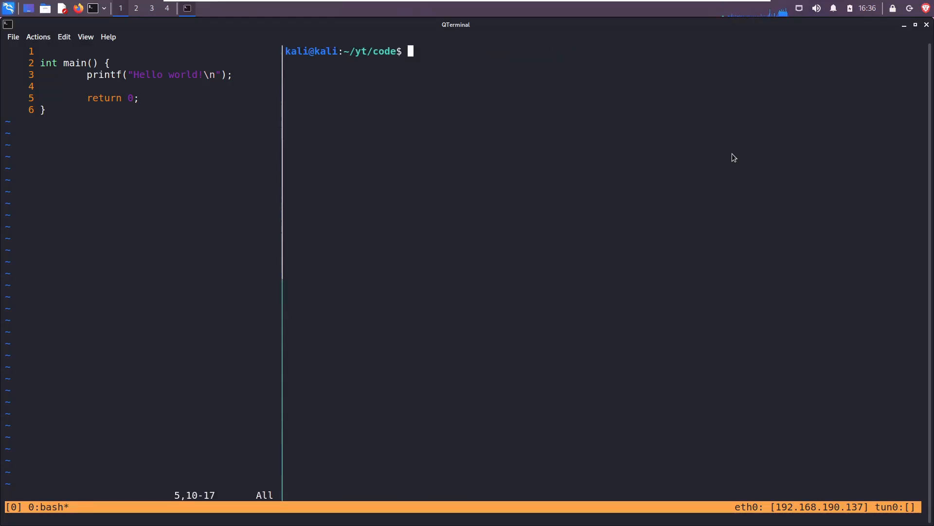
Compile hello.c with gcc, which warns about an implicit printf declaration.
text(gcc h)
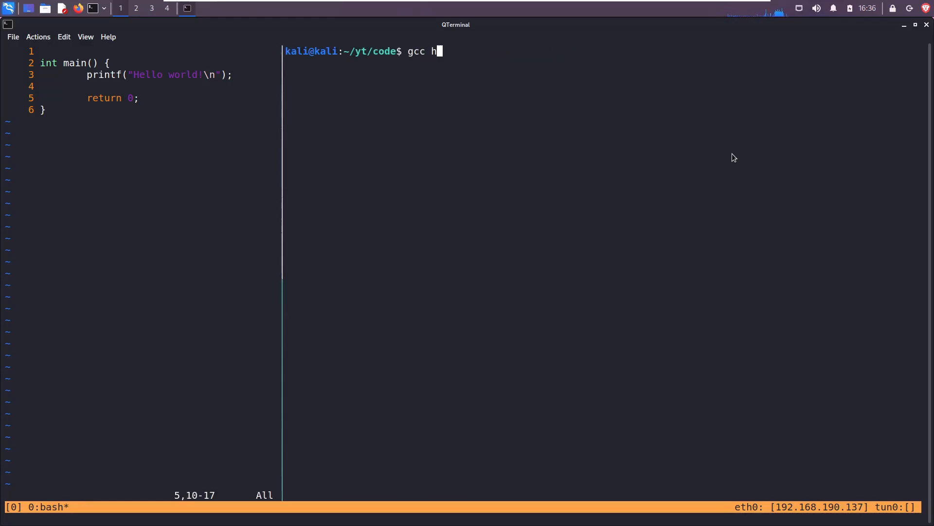
text(ello.c)
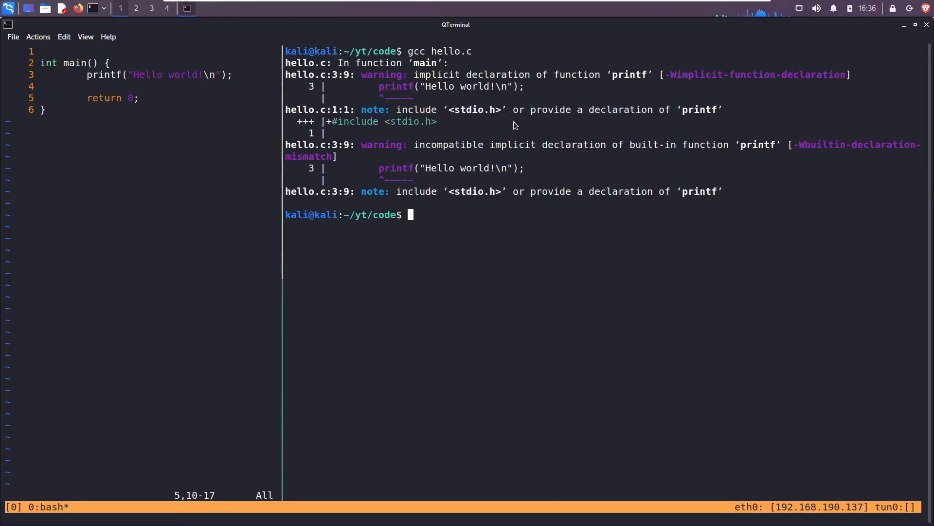
mouse_move(700, 100)
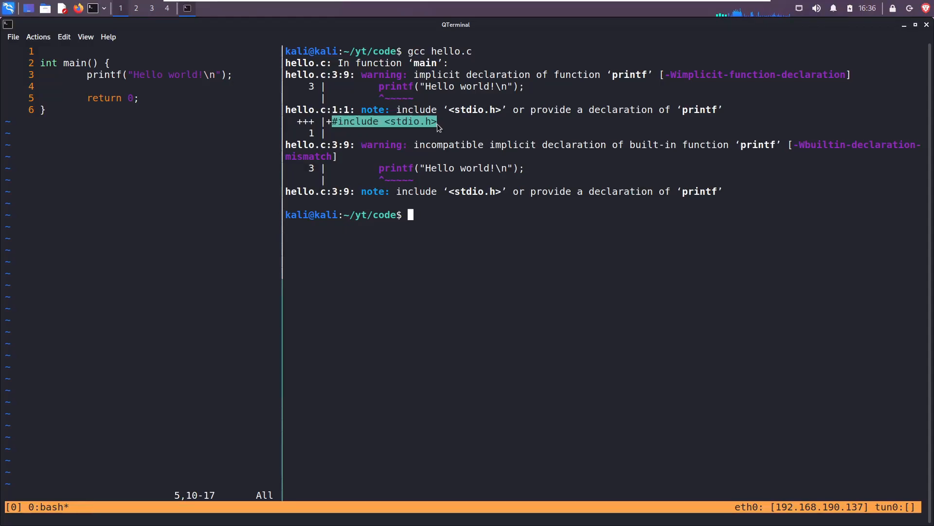
mouse_move(492, 113)
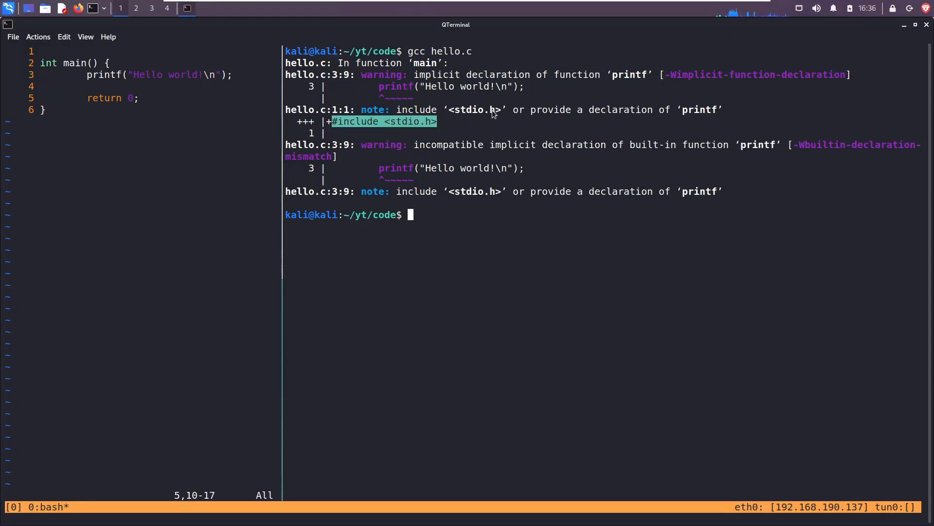
mouse_move(486, 121)
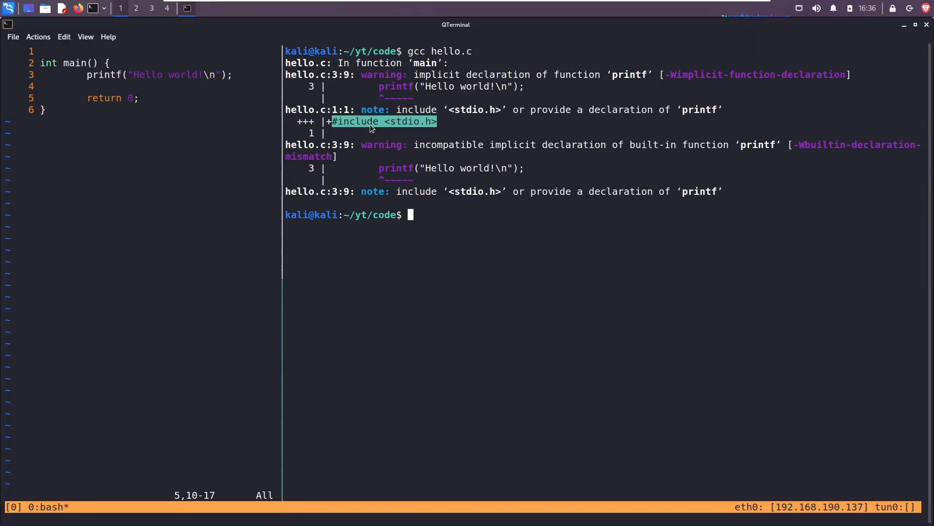
mouse_move(390, 138)
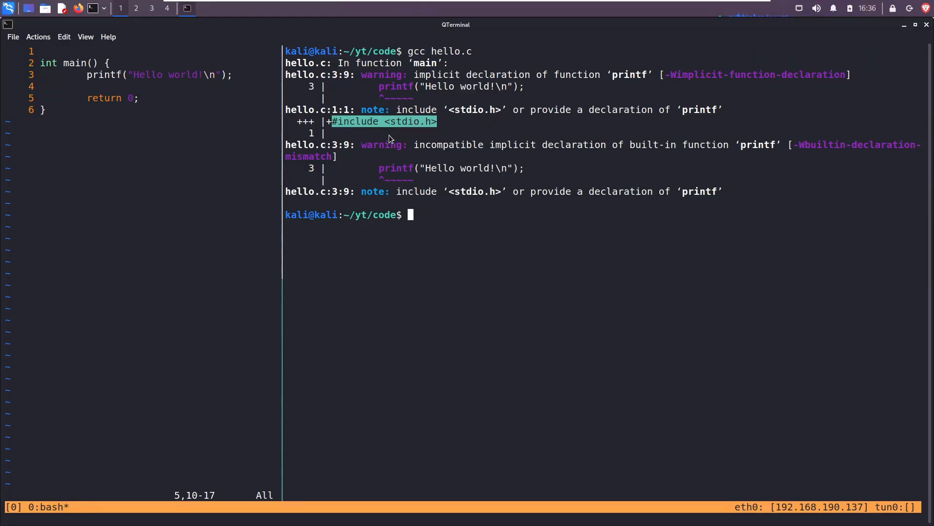
Add #include <stdio.h> to hello.c and recompile it with gcc.
text(#include <stdio.h>)
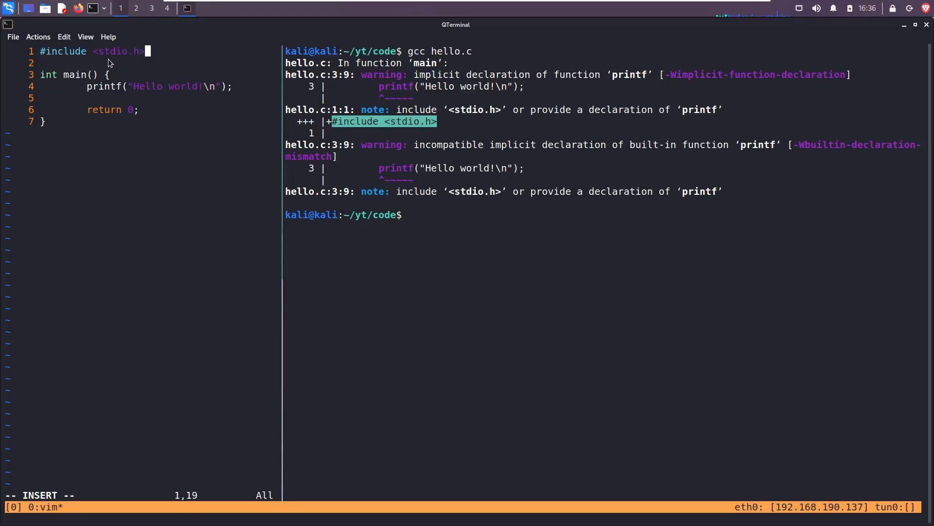
mouse_move(136, 71)
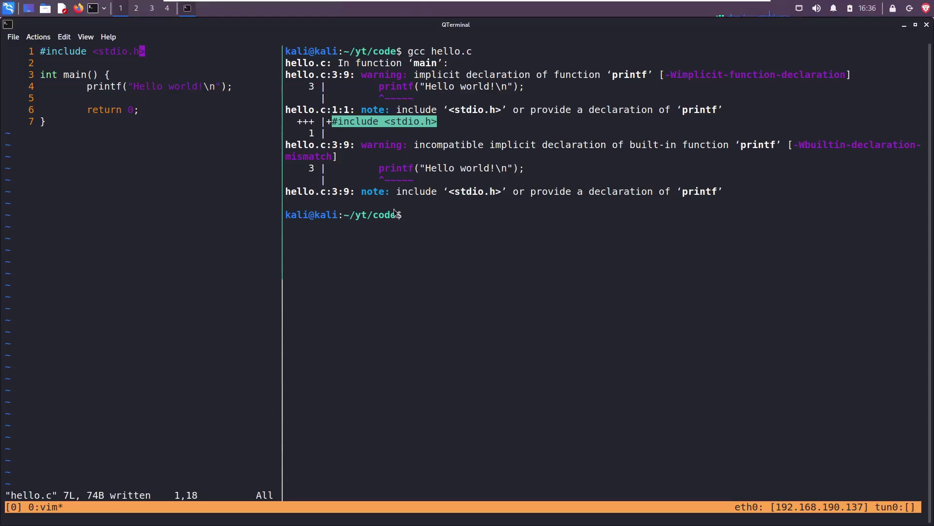
text(gcc hello.c)
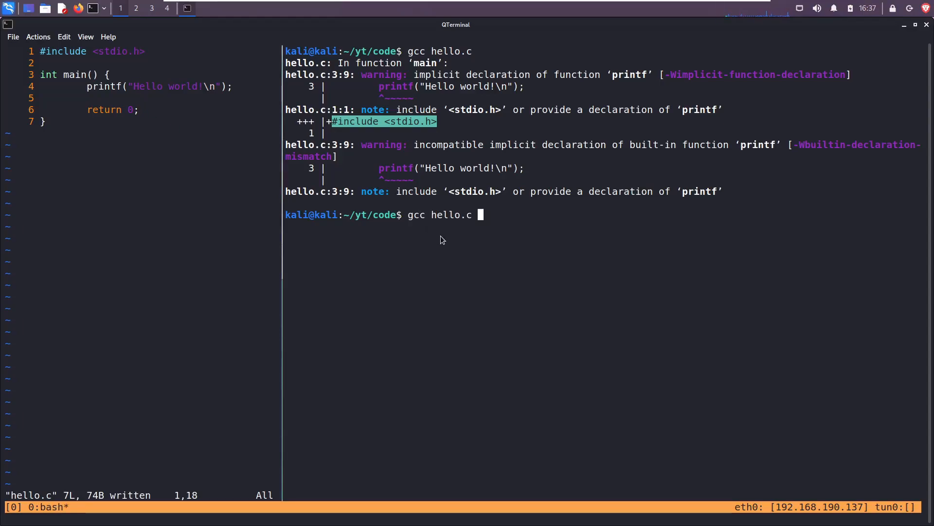
key(Return)
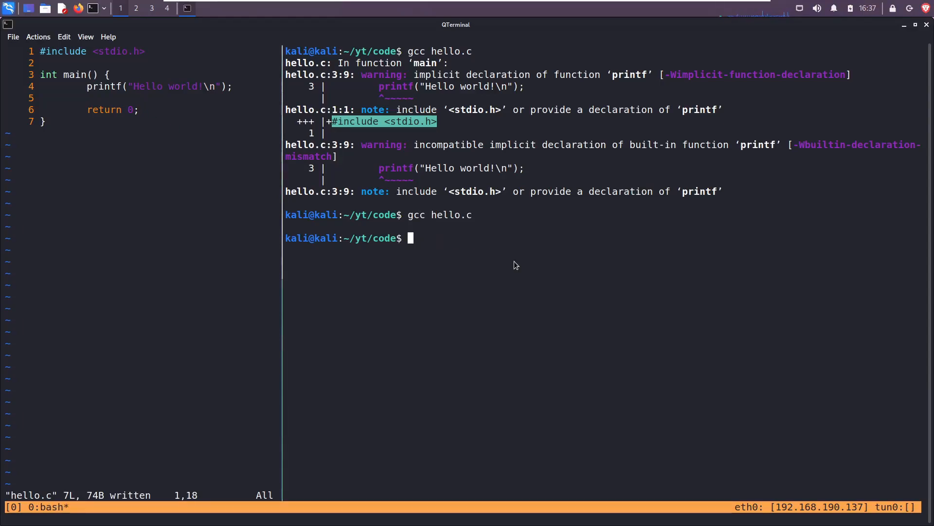
List the folder in detail, inspect a.out with file, and run ./a.out.
text(ls)
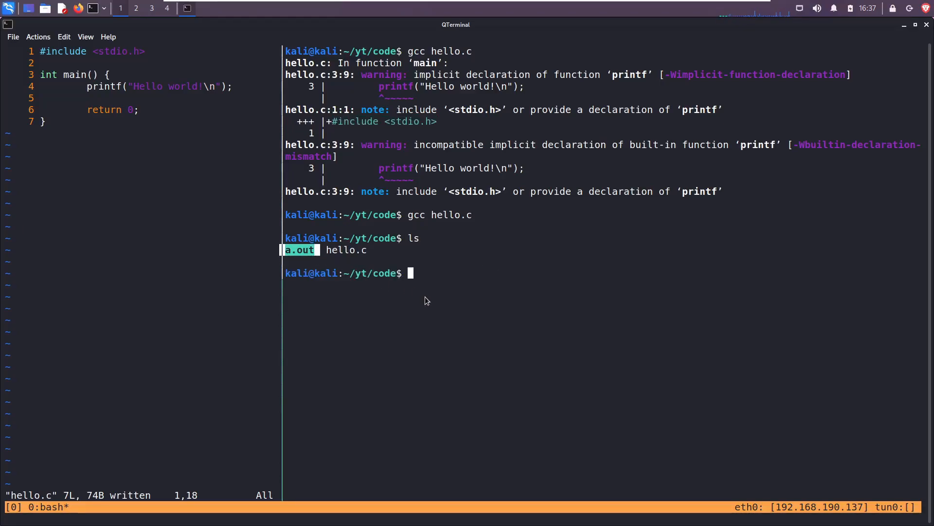
text(ls -l)
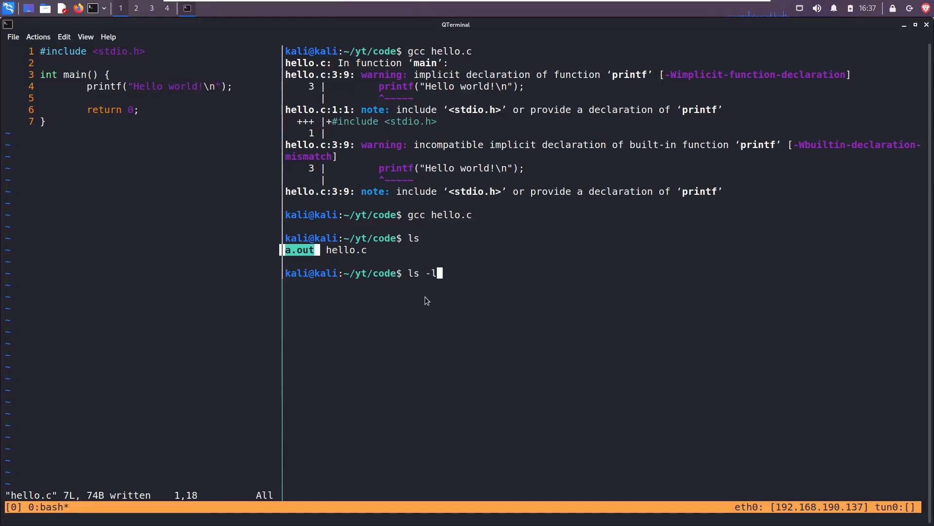
key(Return)
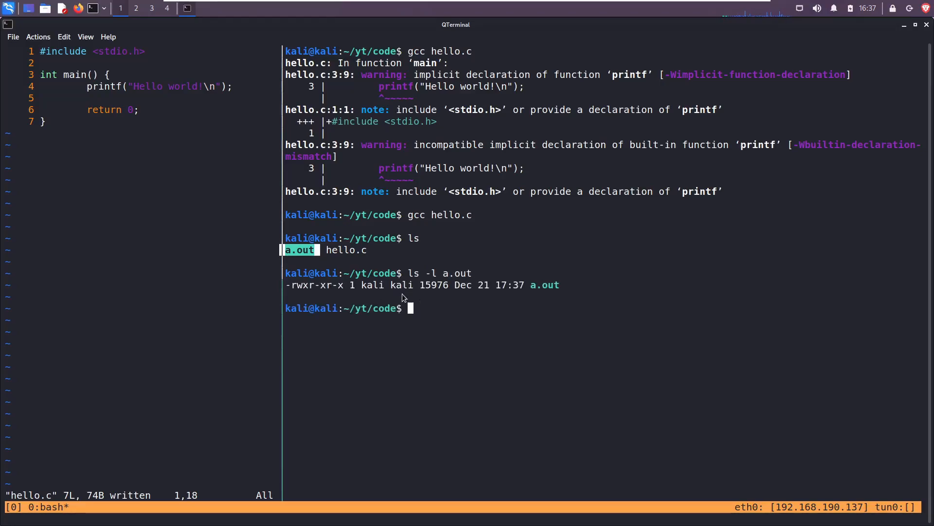
text(file a.out)
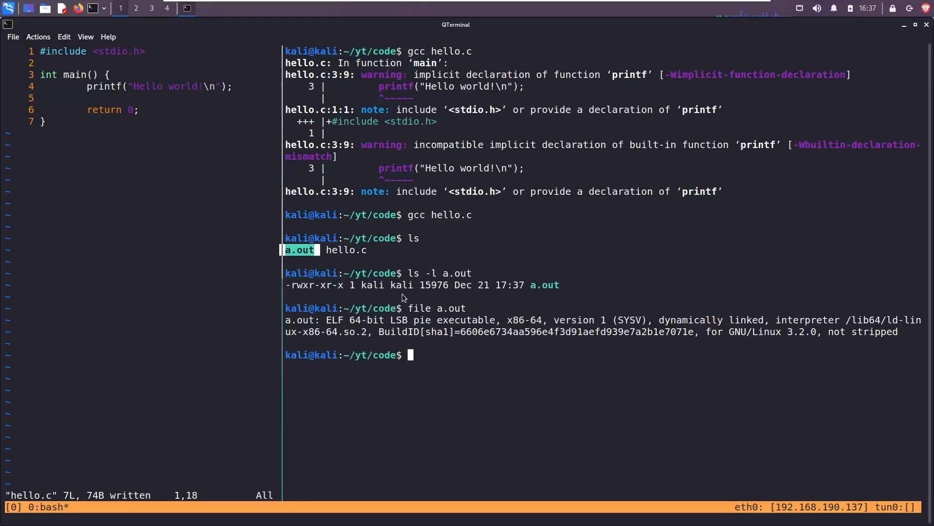
mouse_move(452, 326)
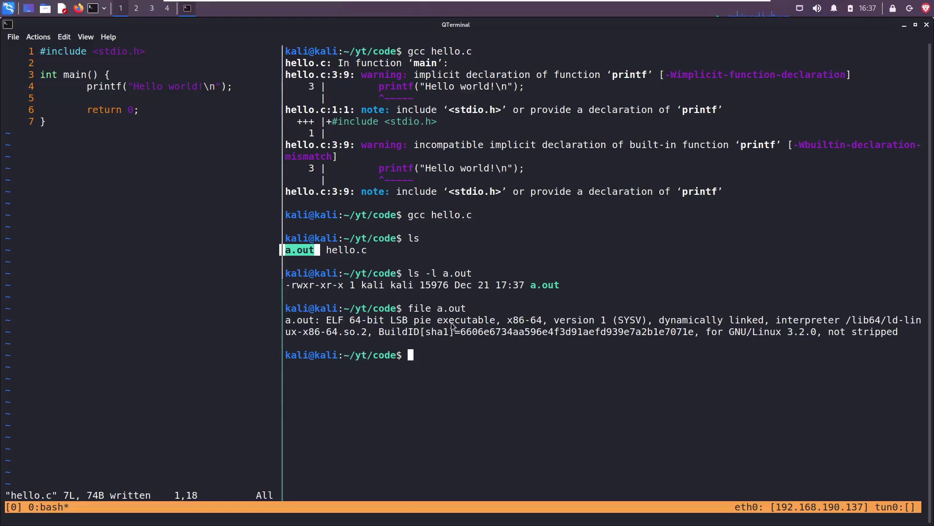
text(./)
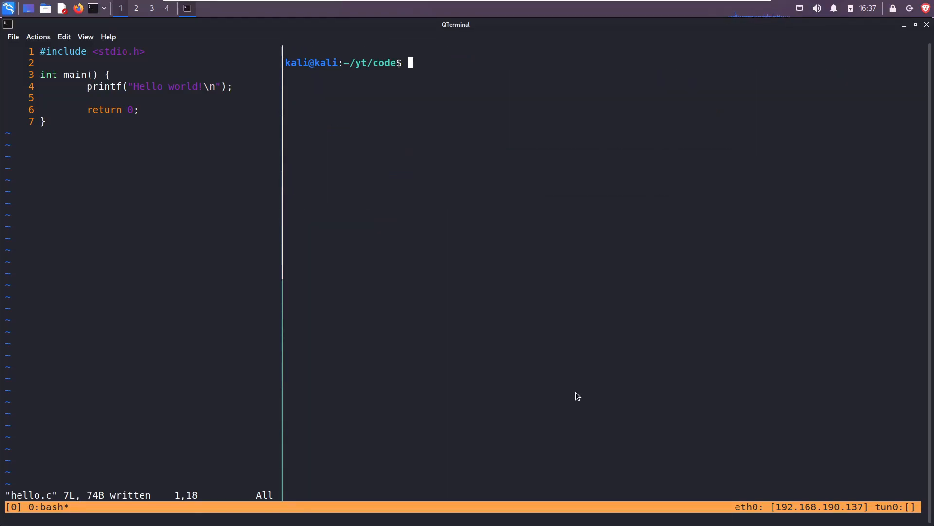
text(strace)
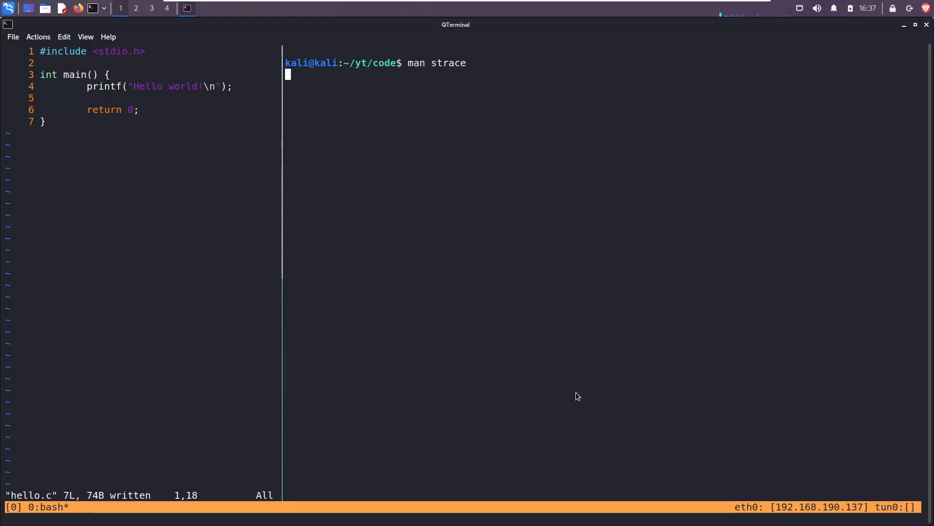
key(Return)
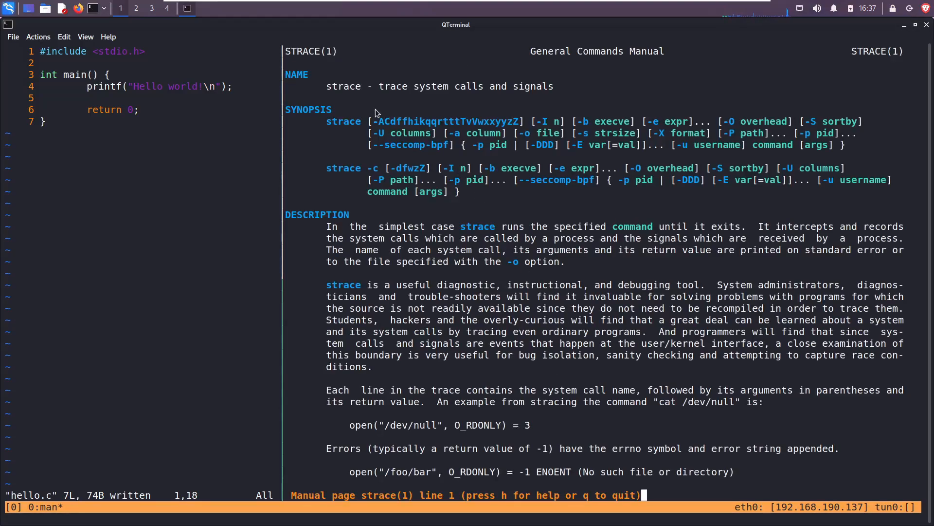
mouse_move(560, 92)
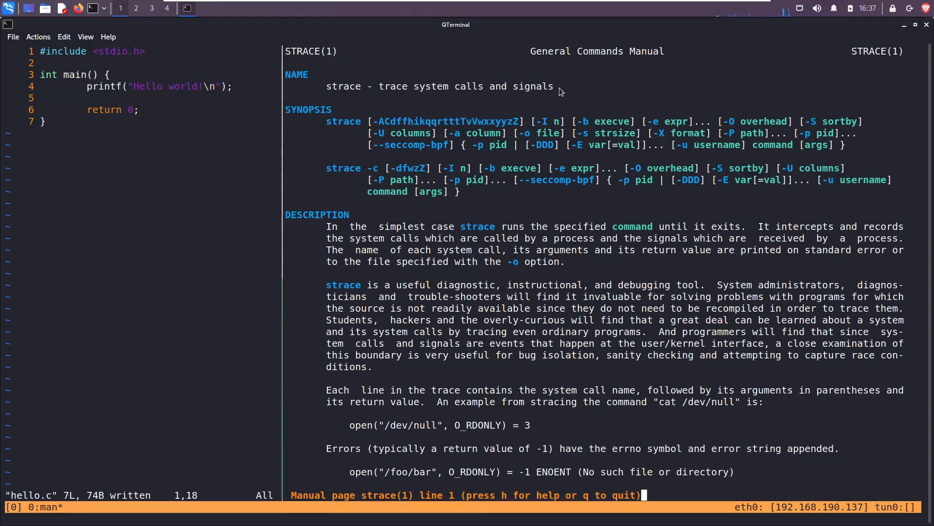
mouse_move(424, 161)
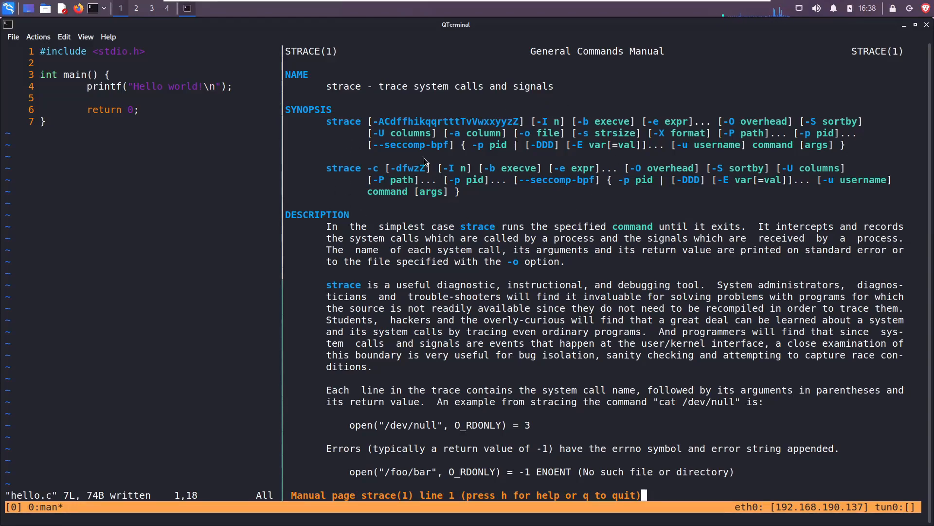
mouse_move(366, 220)
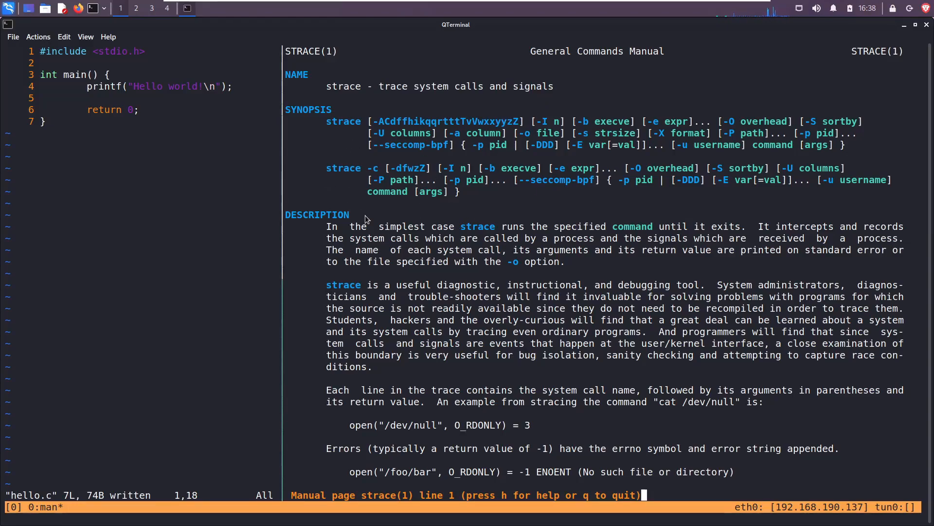
mouse_move(315, 253)
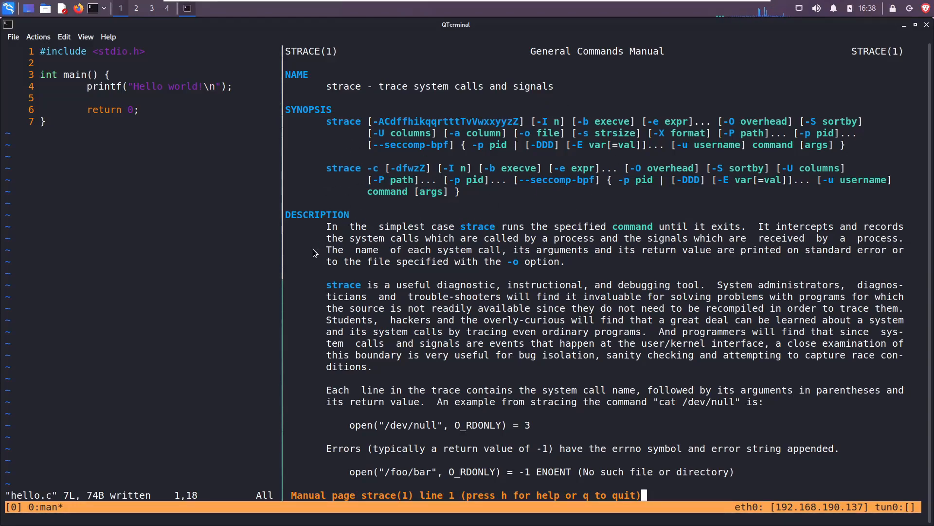
mouse_move(321, 285)
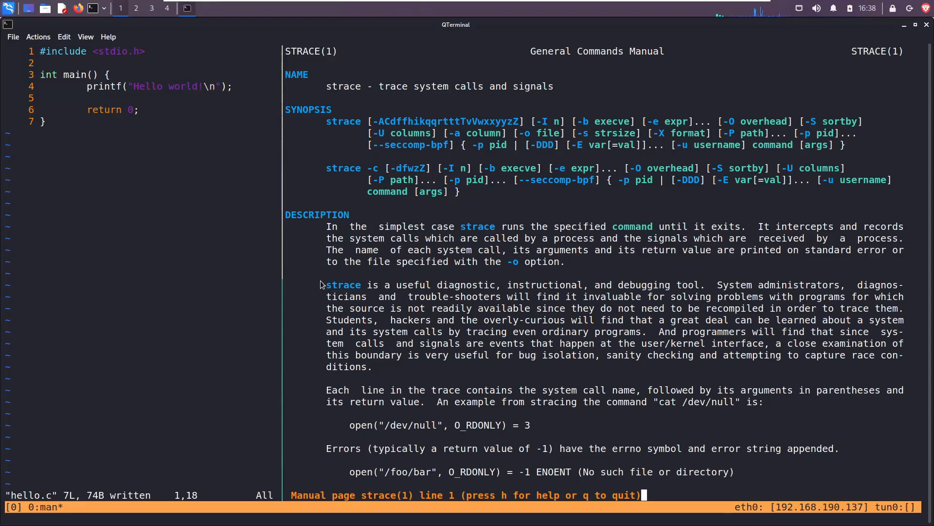
double_click(344, 284)
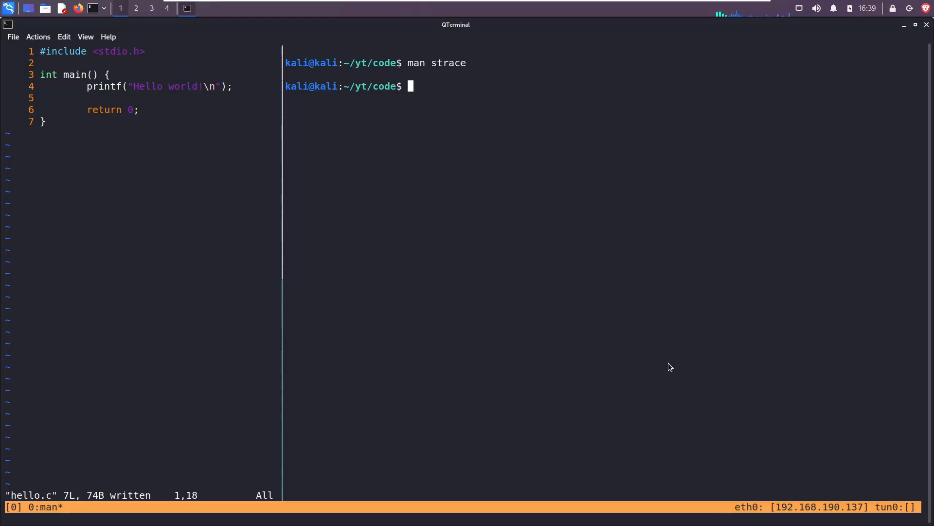
Run strace ./a.out to reveal the write system call printing Hello world!
text(strace)
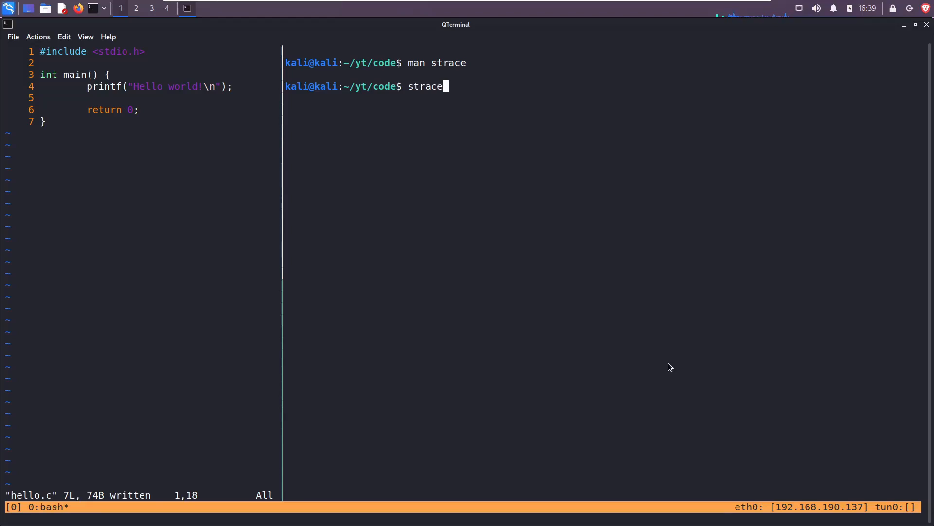
text(./a.out)
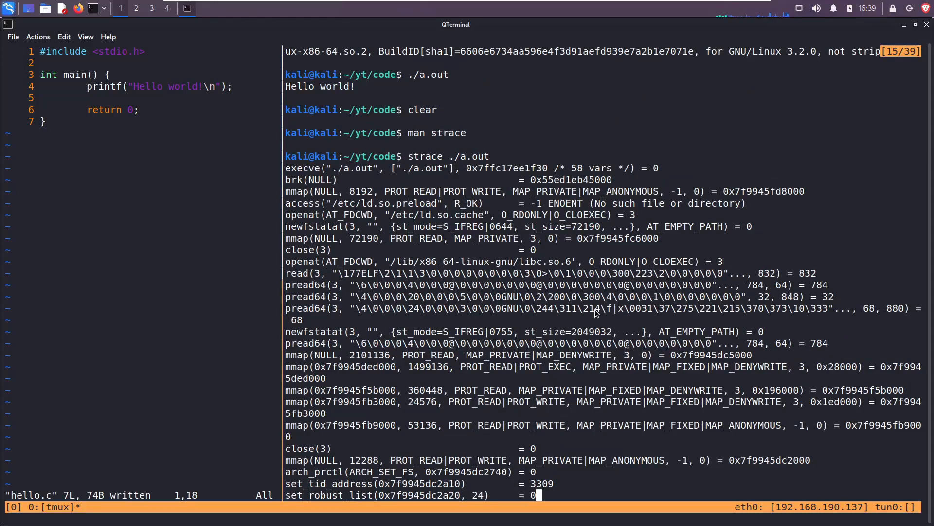
mouse_move(484, 294)
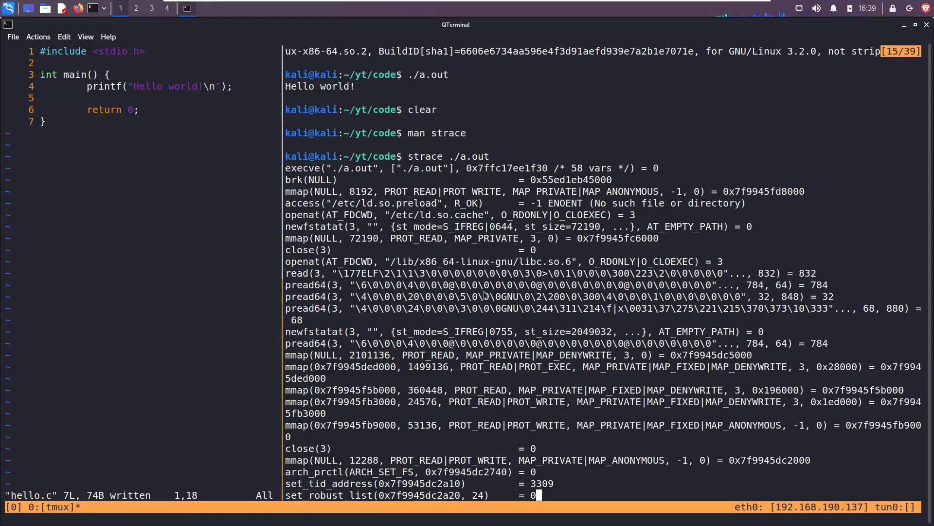
mouse_move(533, 335)
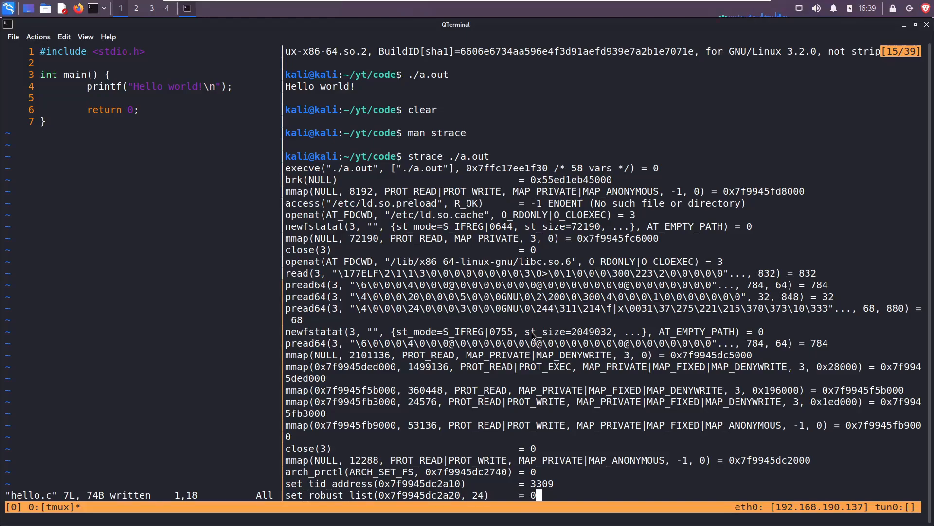
mouse_move(682, 374)
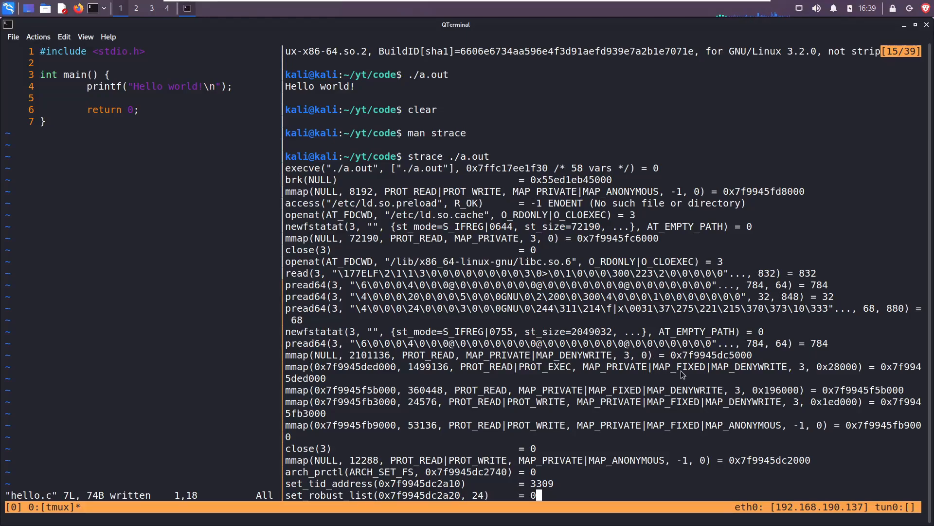
mouse_move(360, 373)
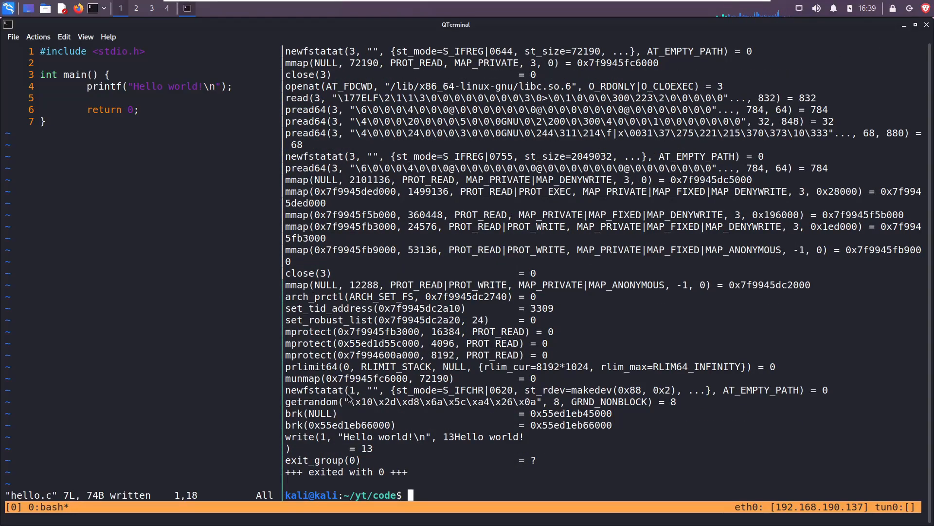
double_click(297, 436)
text(vim hello2.c)
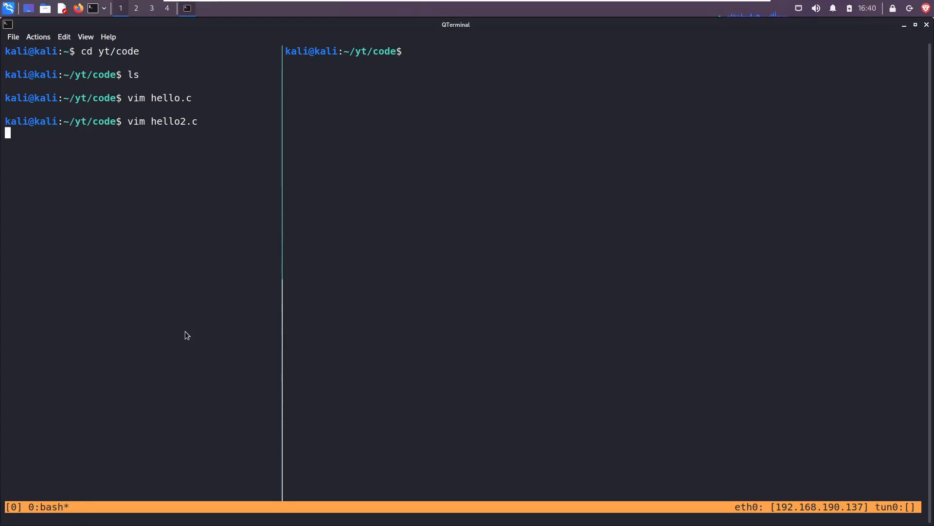
Read hello.c into hello2.c and replace printf with write(1, "Hello world!\n", 13).
text(:r hello.c)
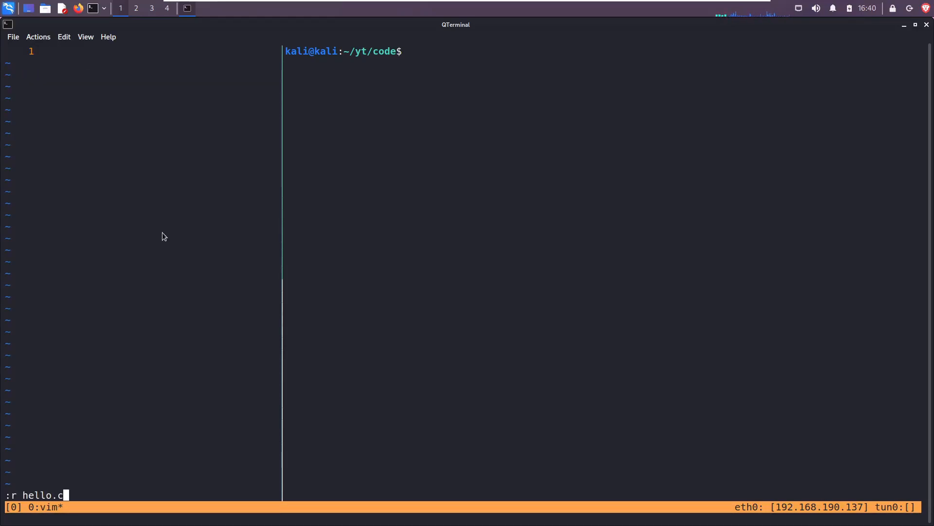
key(Return)
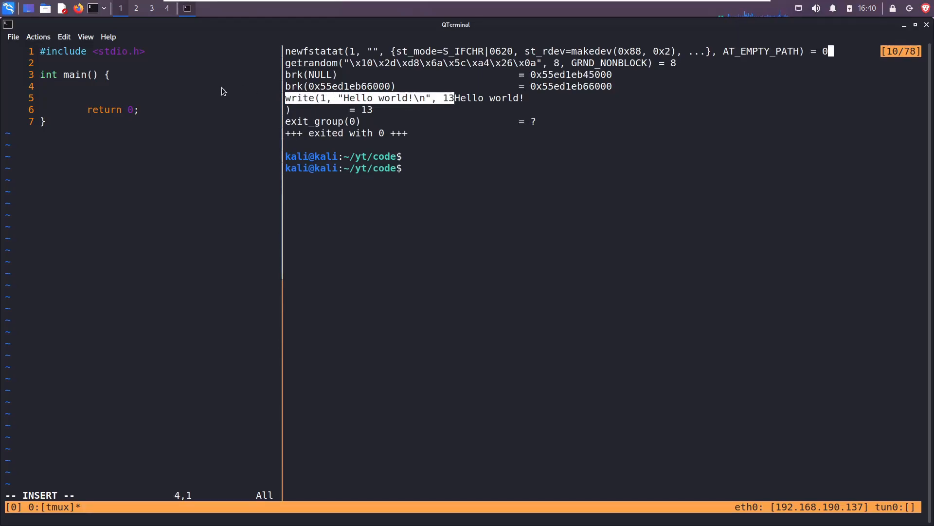
text(write(1, "Hello world!\n", 13);)
text(gcc hell)
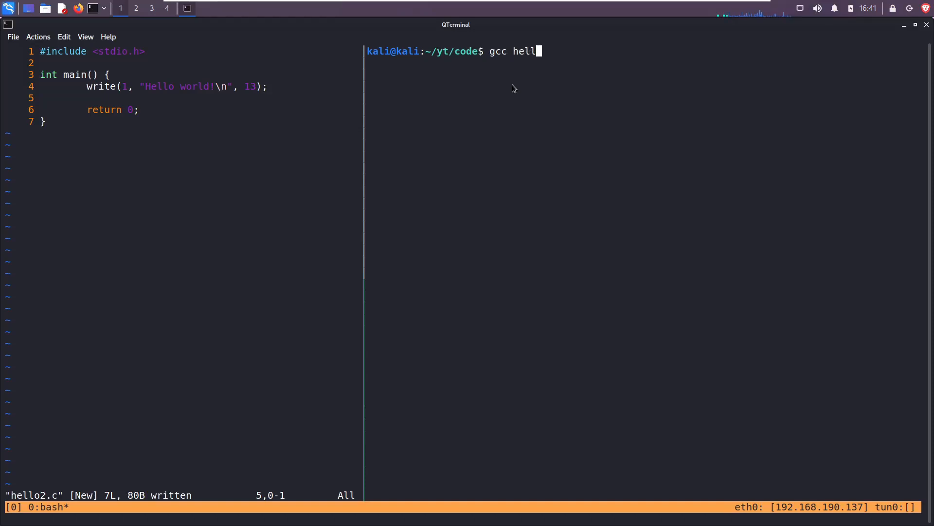
Compile hello2.c with gcc and highlight the implicit write declaration warning.
text(o2.c)
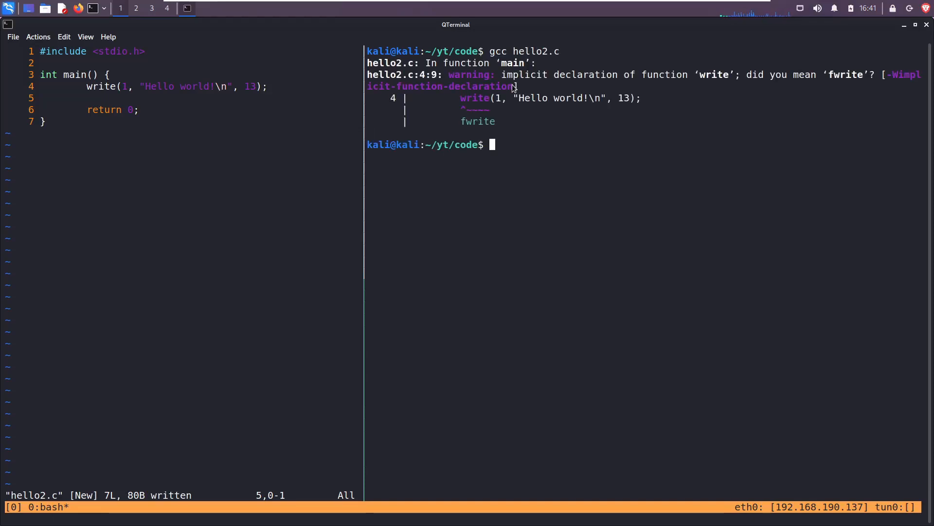
mouse_move(507, 80)
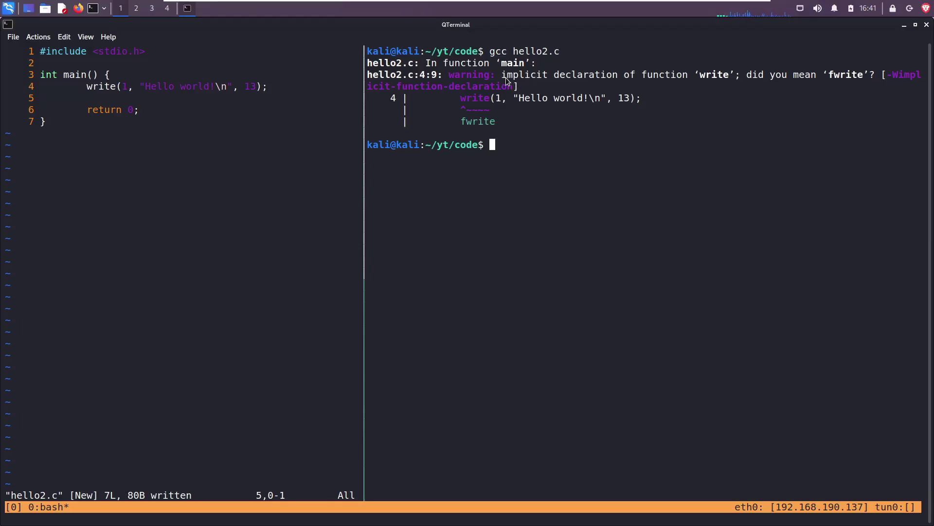
drag(502, 75, 810, 74)
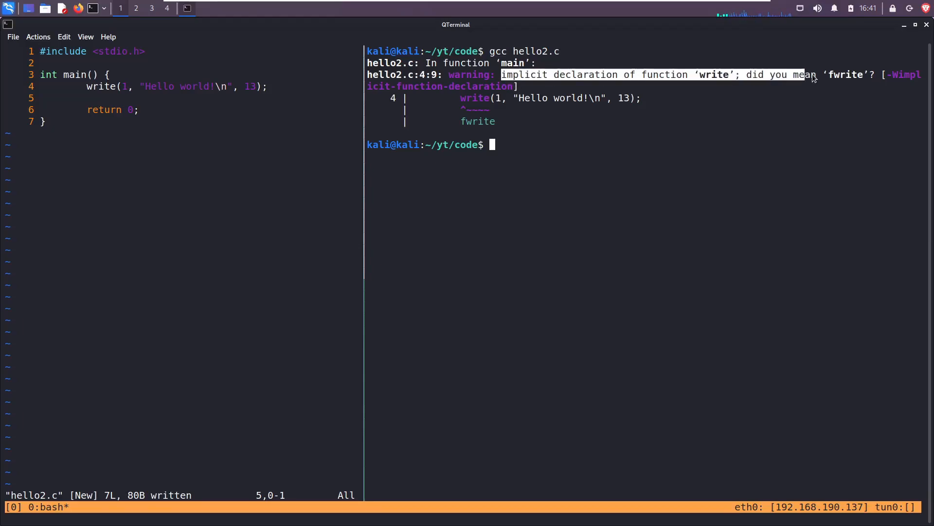
mouse_move(494, 135)
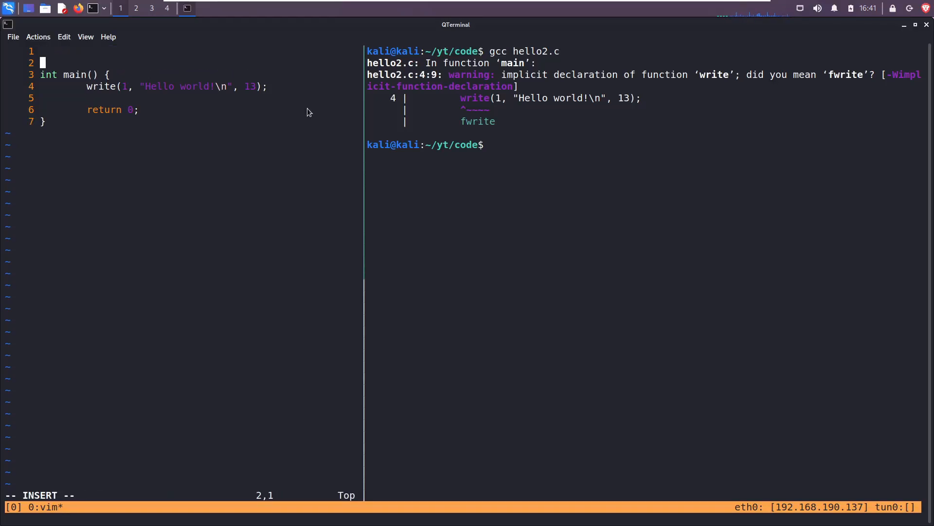
Add the prototype int write(int fd, void* buf, int size); above main.
key(Return)
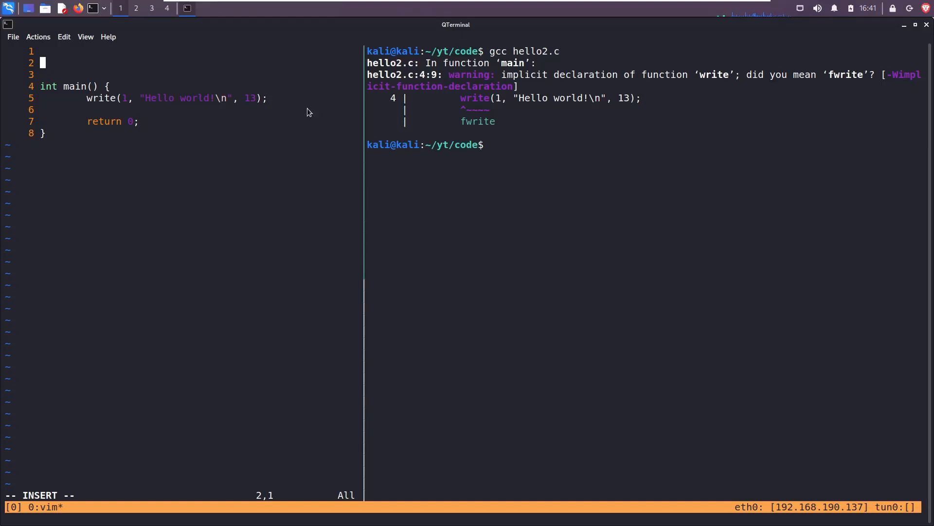
text(int)
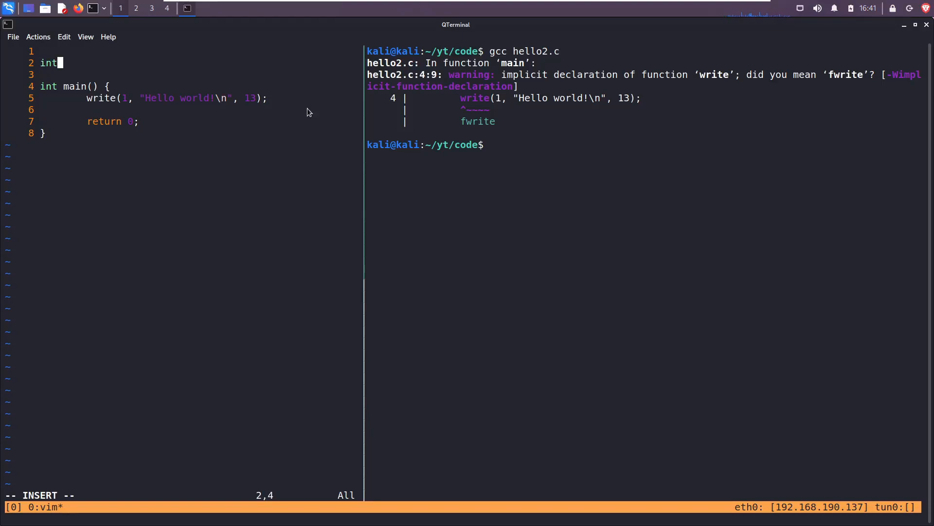
text(write())
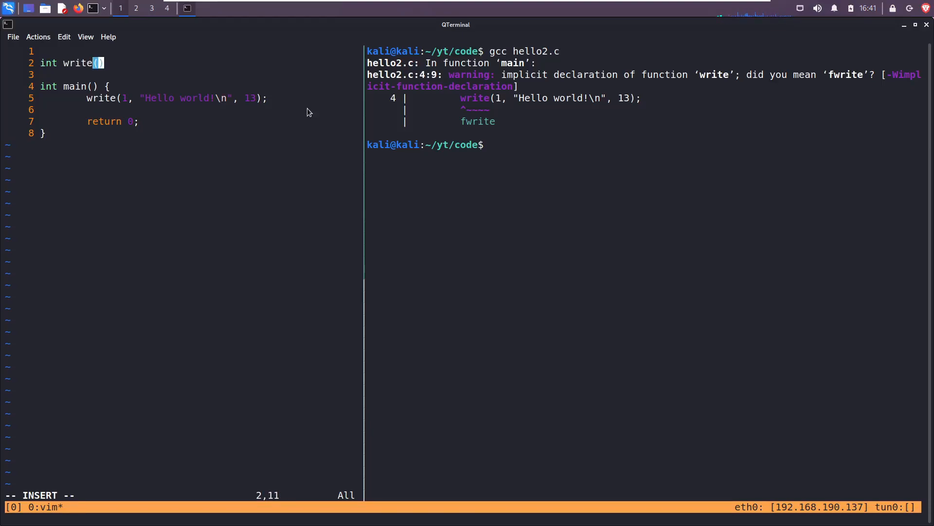
text(int fd)
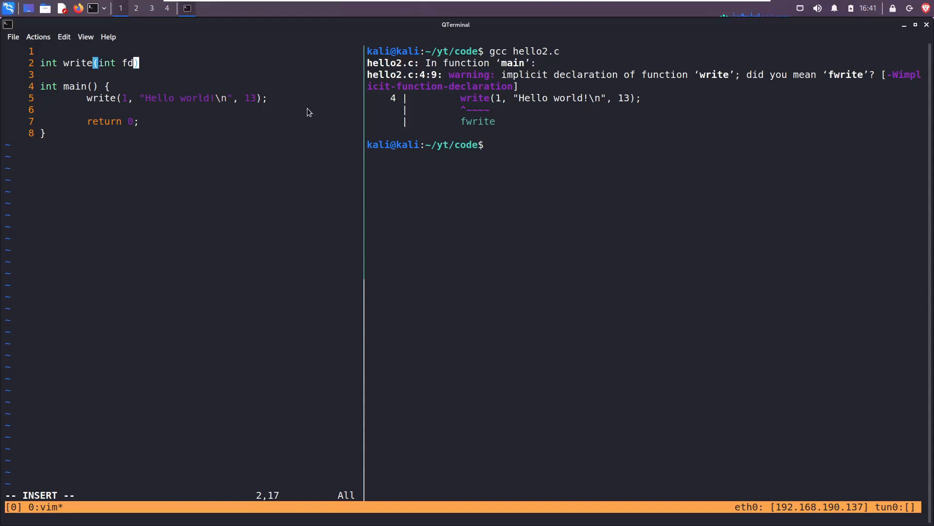
text(, vod)
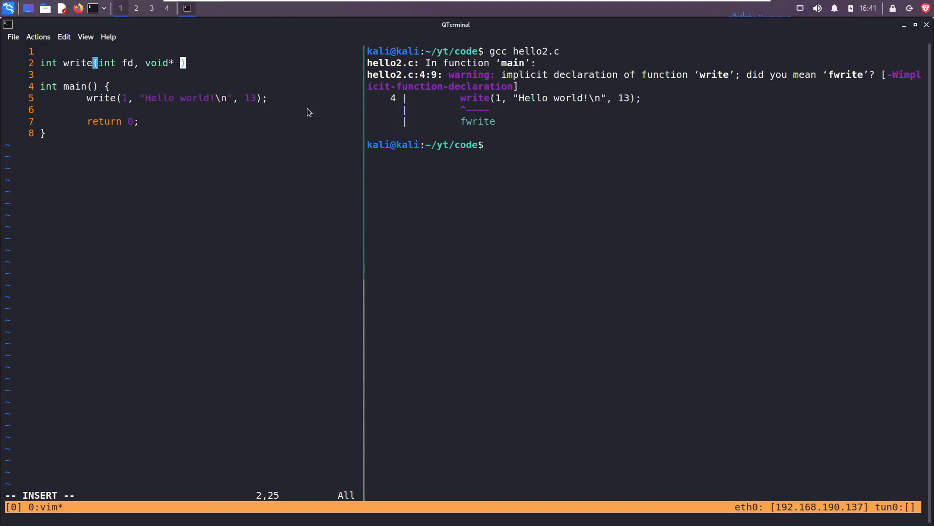
text(buf)
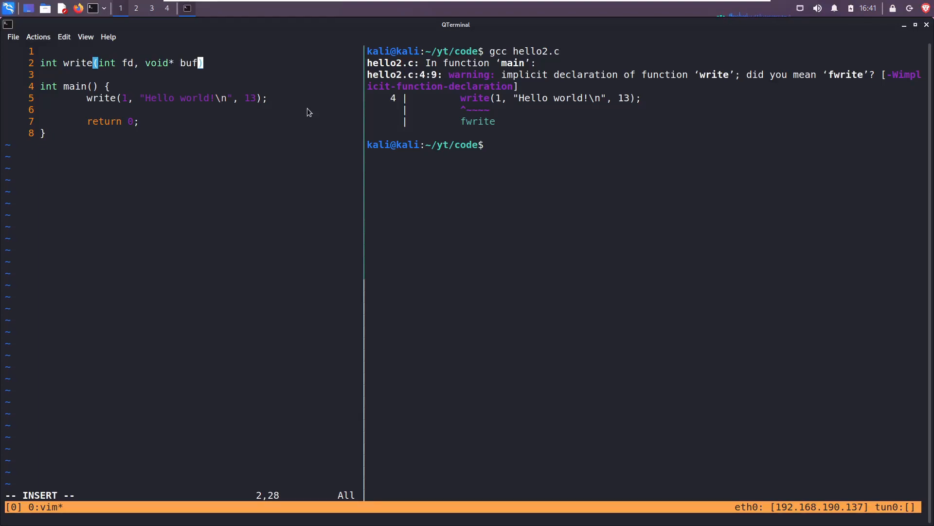
text(,)
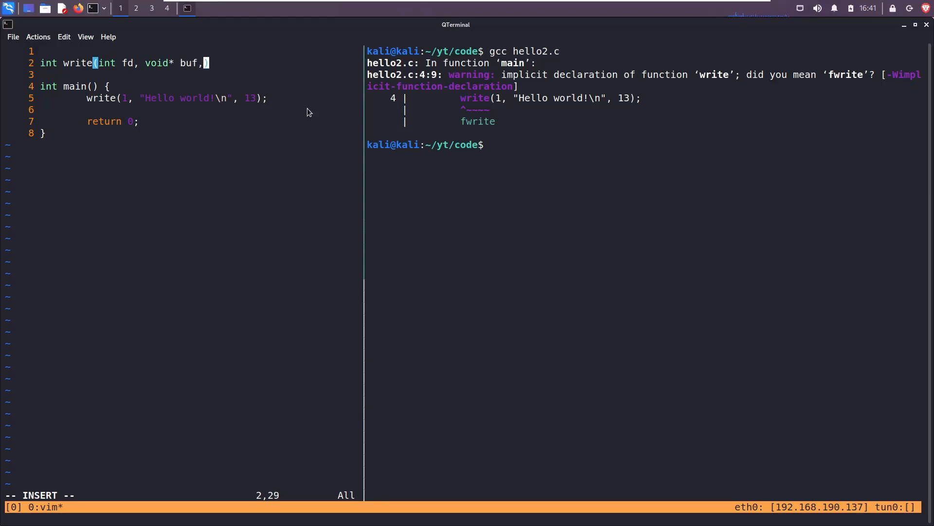
text(int size)
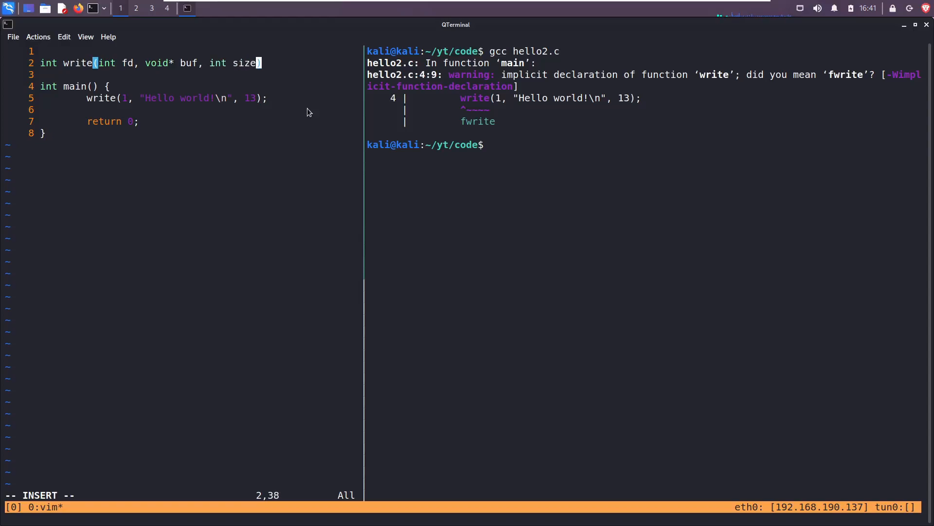
text();)
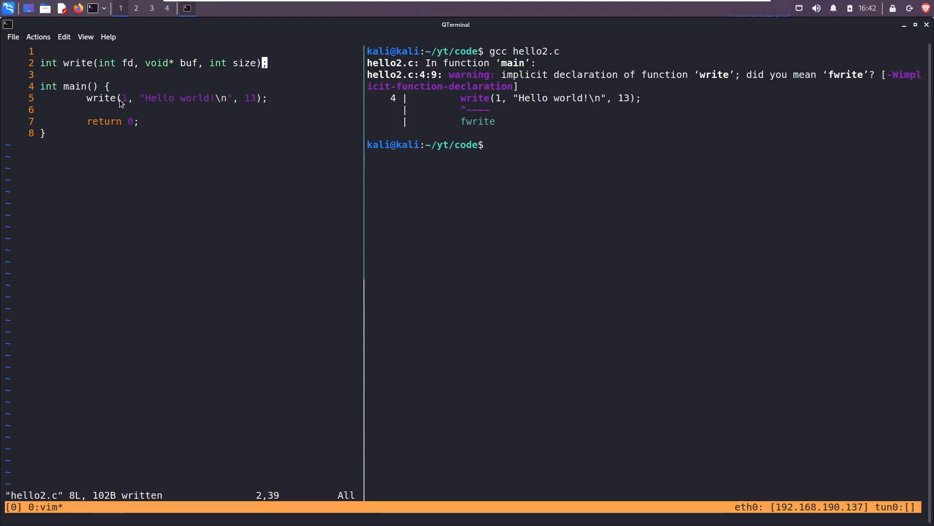
mouse_move(125, 105)
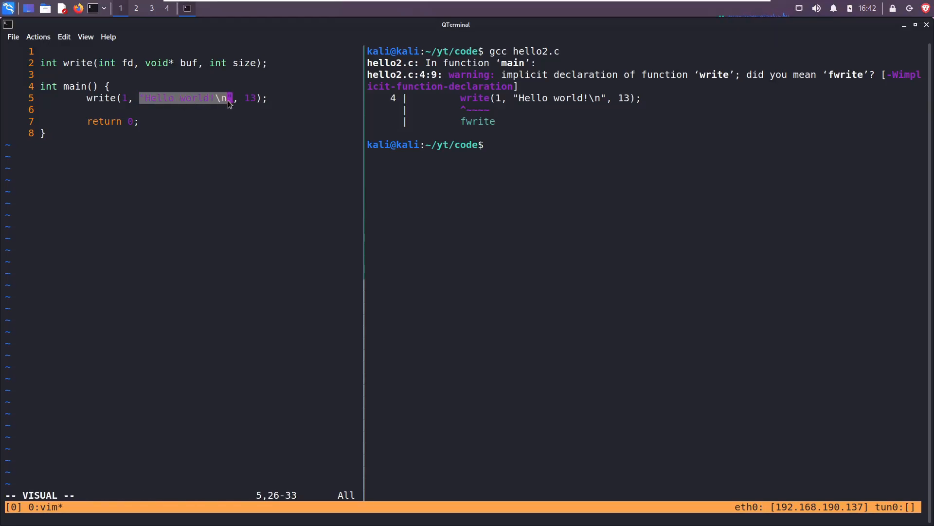
Compile hello2.c with gcc and list the folder with ls -l.
text(gcc hello2.c)
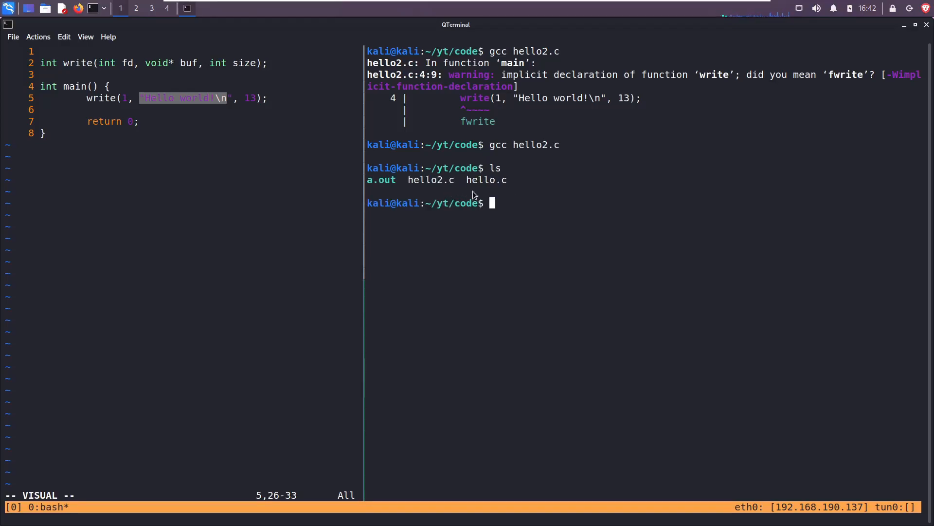
text(ls -l)
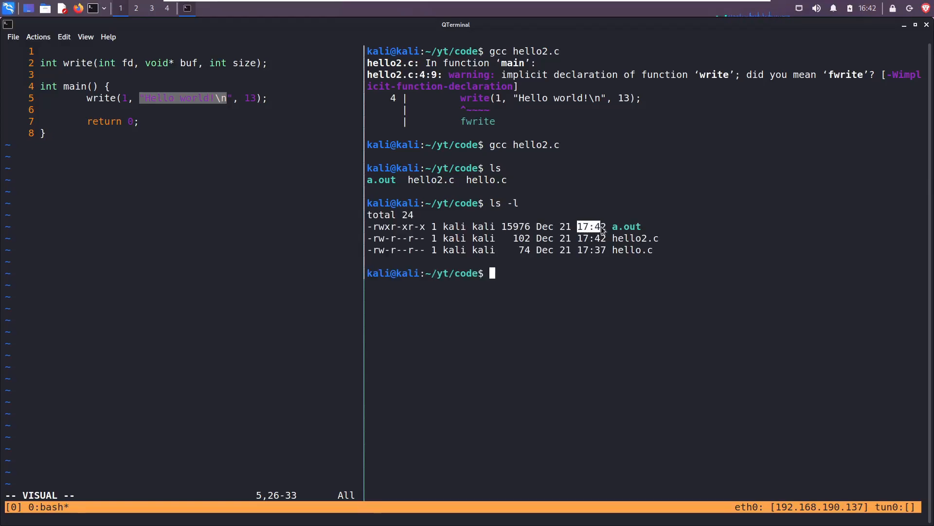
mouse_move(609, 232)
text(./a.out)
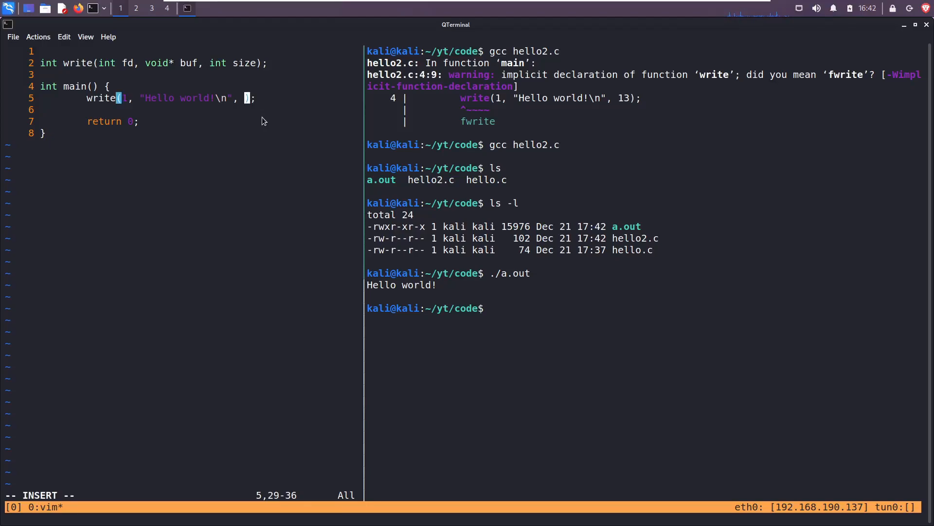
Change the write length from 13 to 7 so the program prints 'Hello w'.
text(7)
click(646, 308)
text(gcc hello2.c)
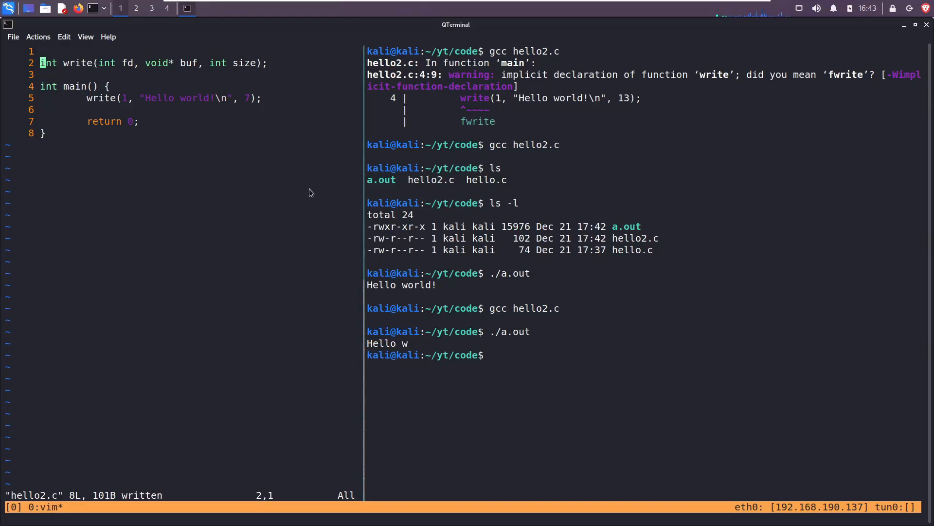
Comment out the manual write declaration and add #include <unistd.h> at the top of hello2.c.
key(i)
text(#incl)
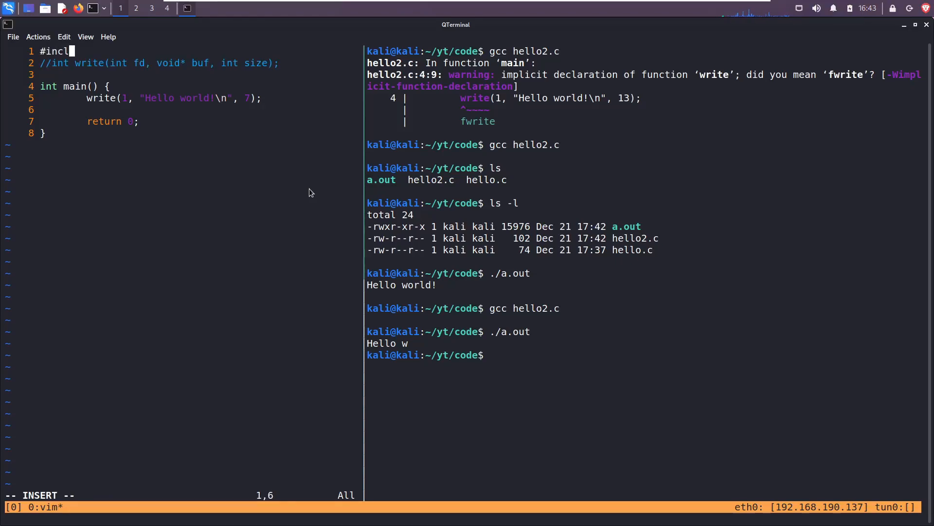
text(ude <unistd.)
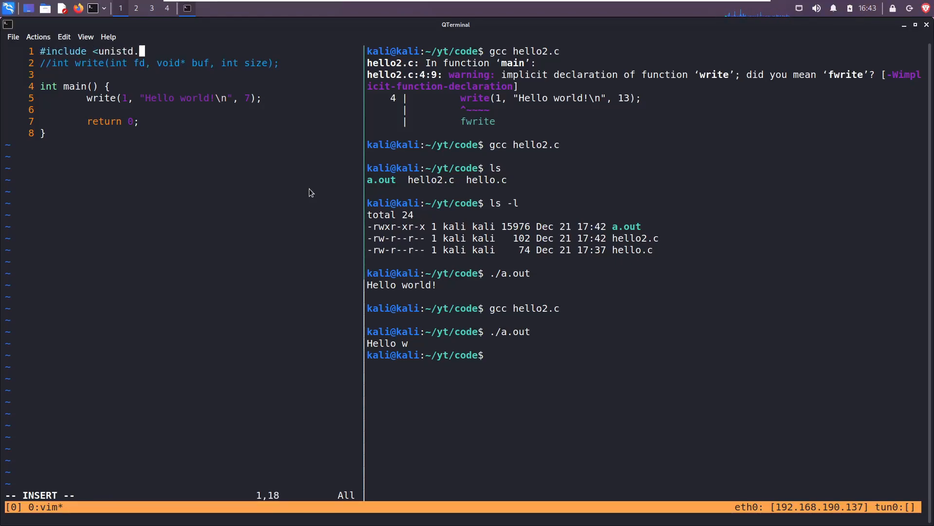
text(h>)
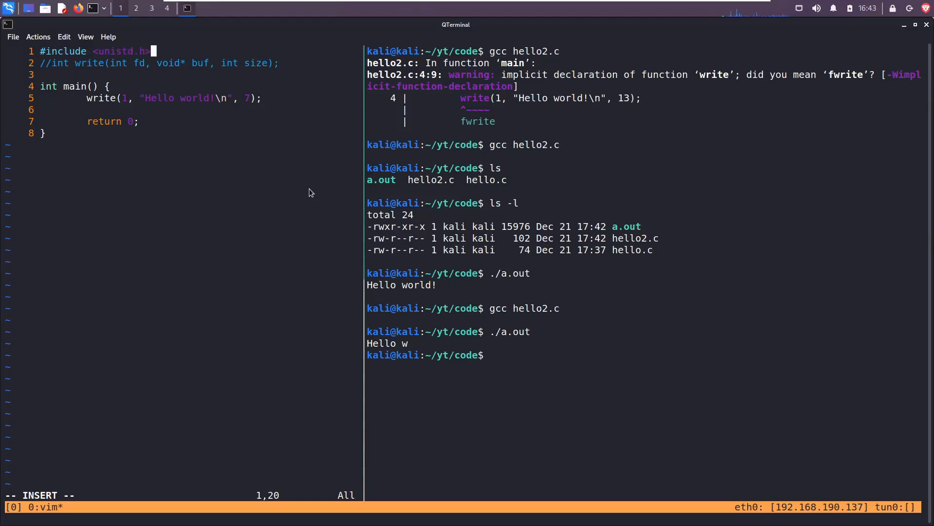
key(Escape)
text(gcc hell)
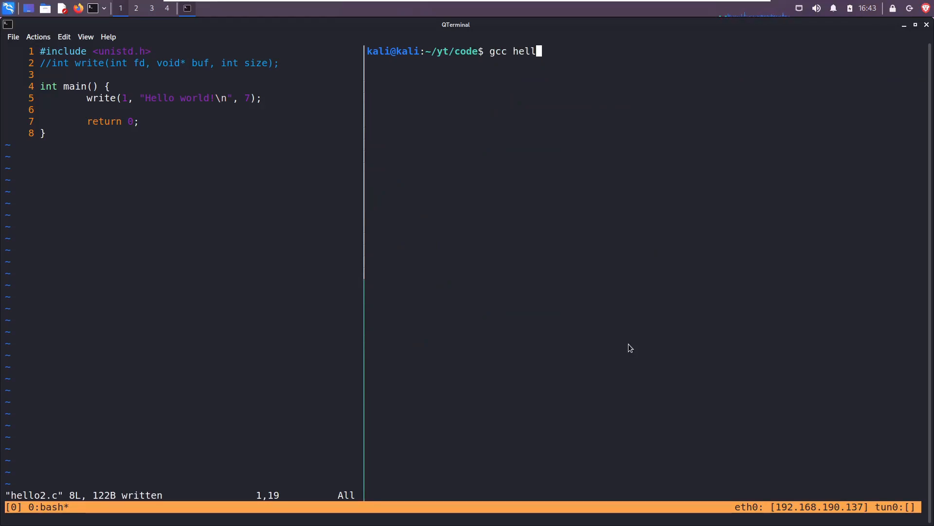
Run 'gcc hello2.c && ./a.out' to compile and print Hello w.
text(o2.c &&)
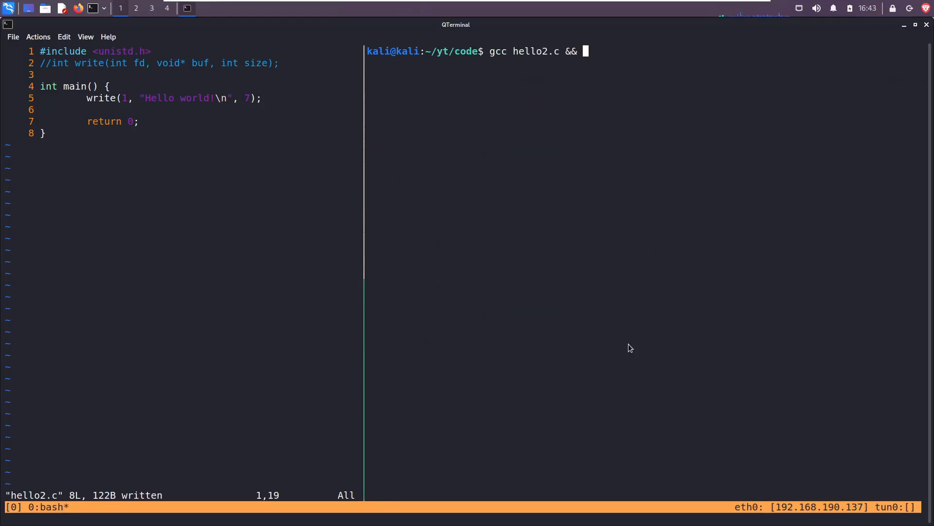
text(./a.)
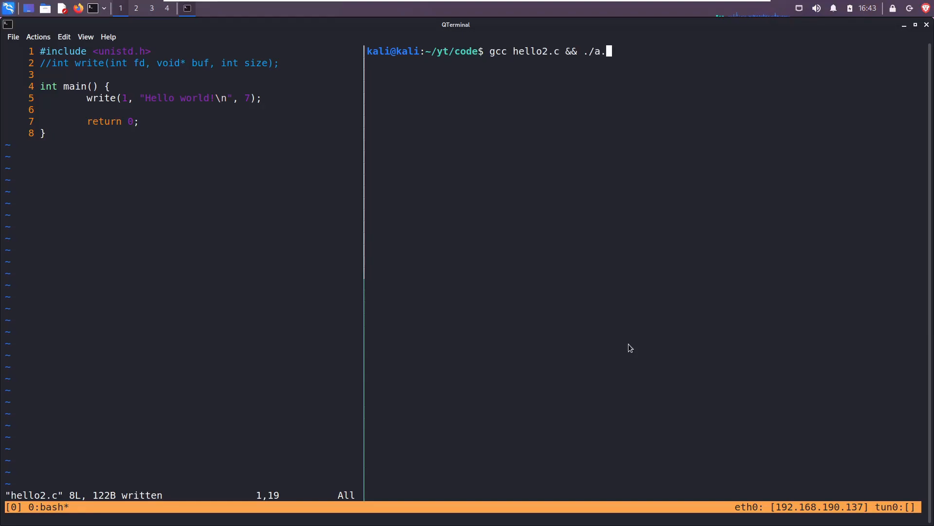
text(out)
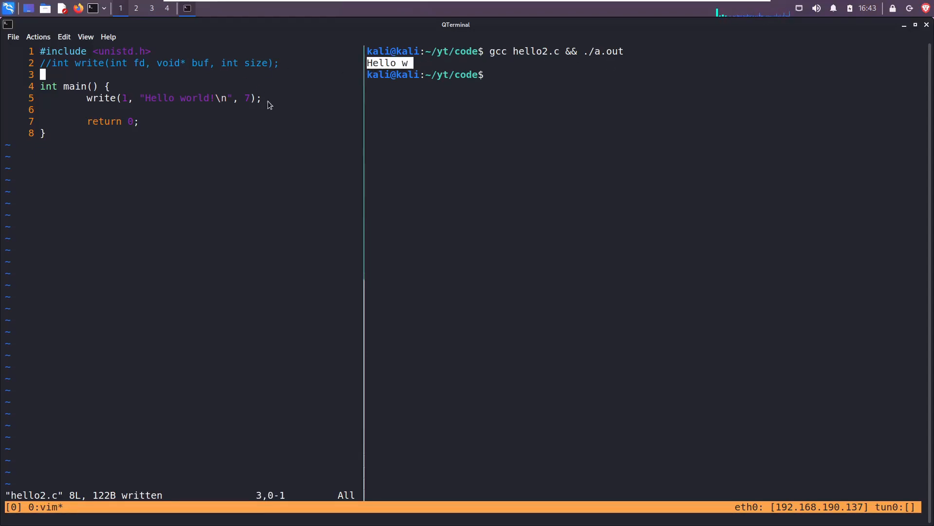
mouse_move(467, 203)
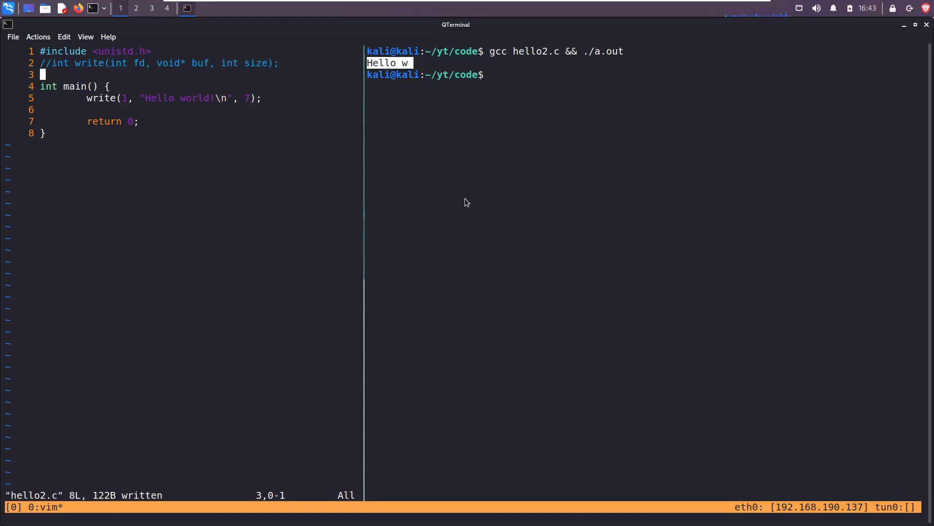
mouse_move(311, 193)
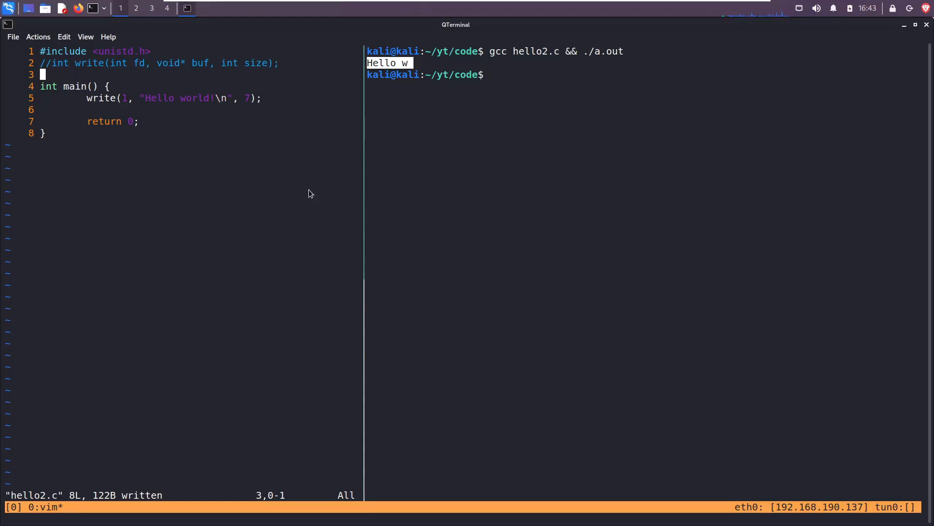
mouse_move(373, 190)
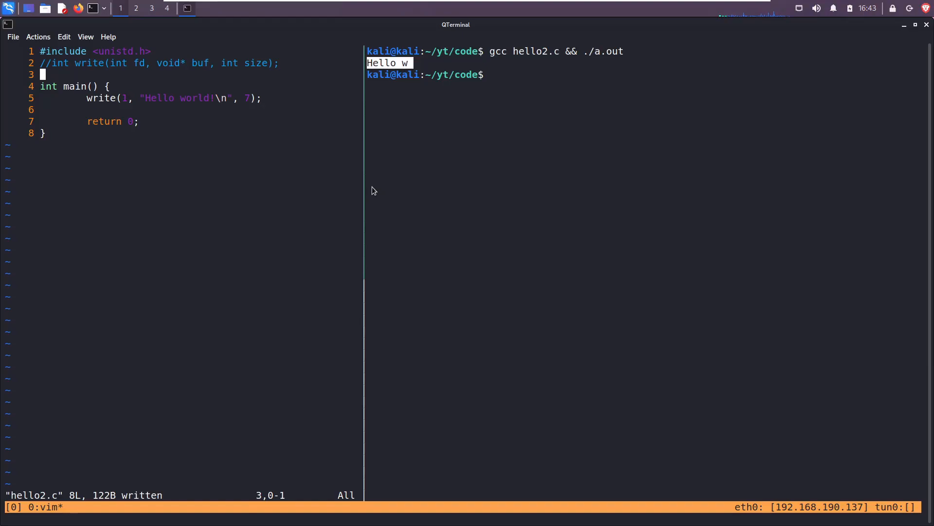